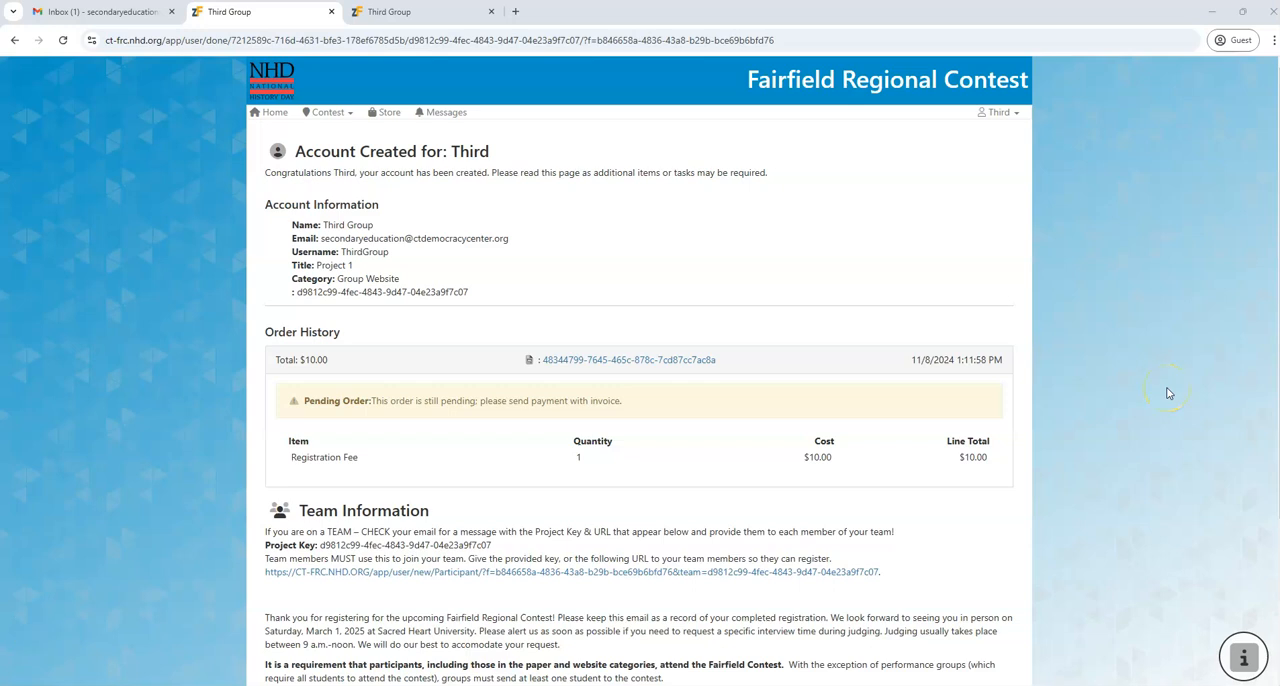
pyautogui.moveTo(1176, 318)
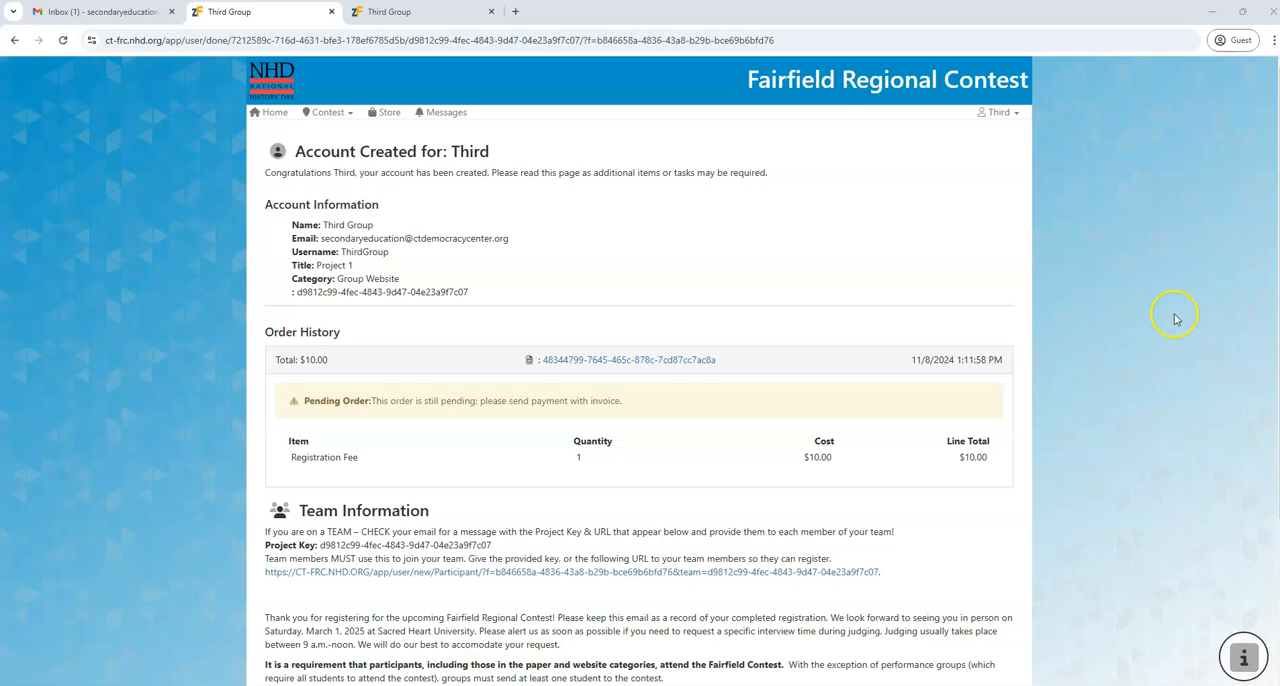
pyautogui.moveTo(1172, 290)
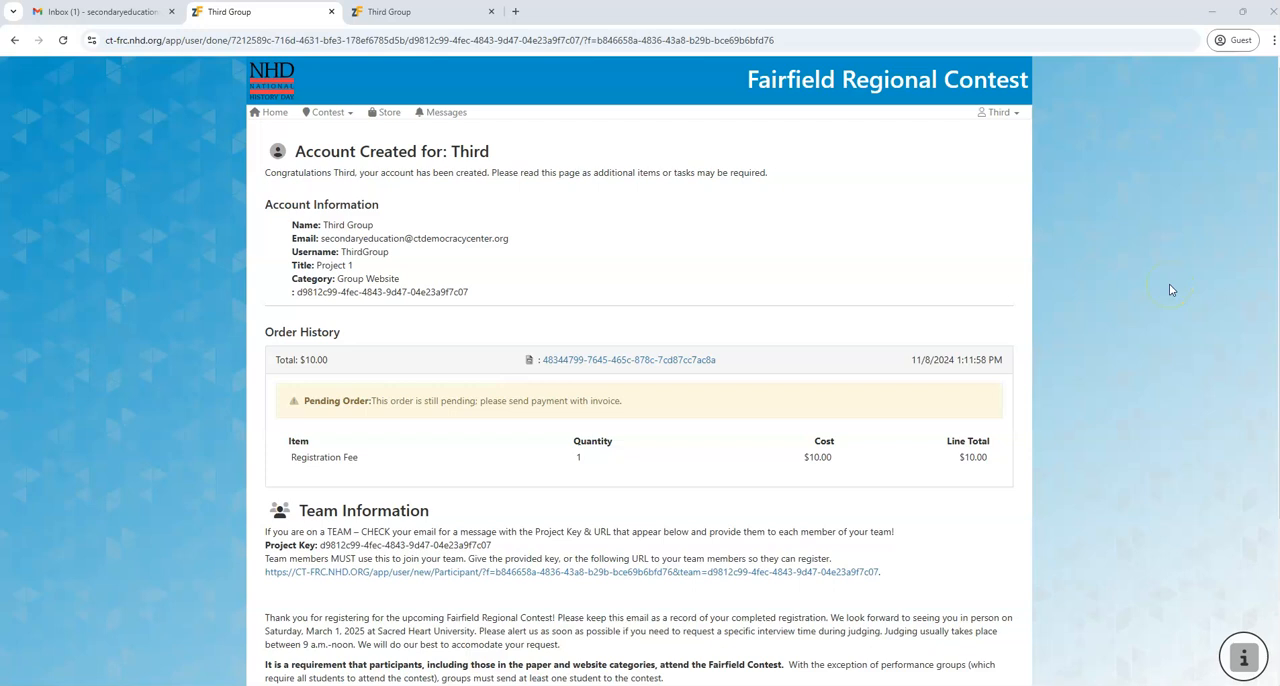
pyautogui.moveTo(1228, 236)
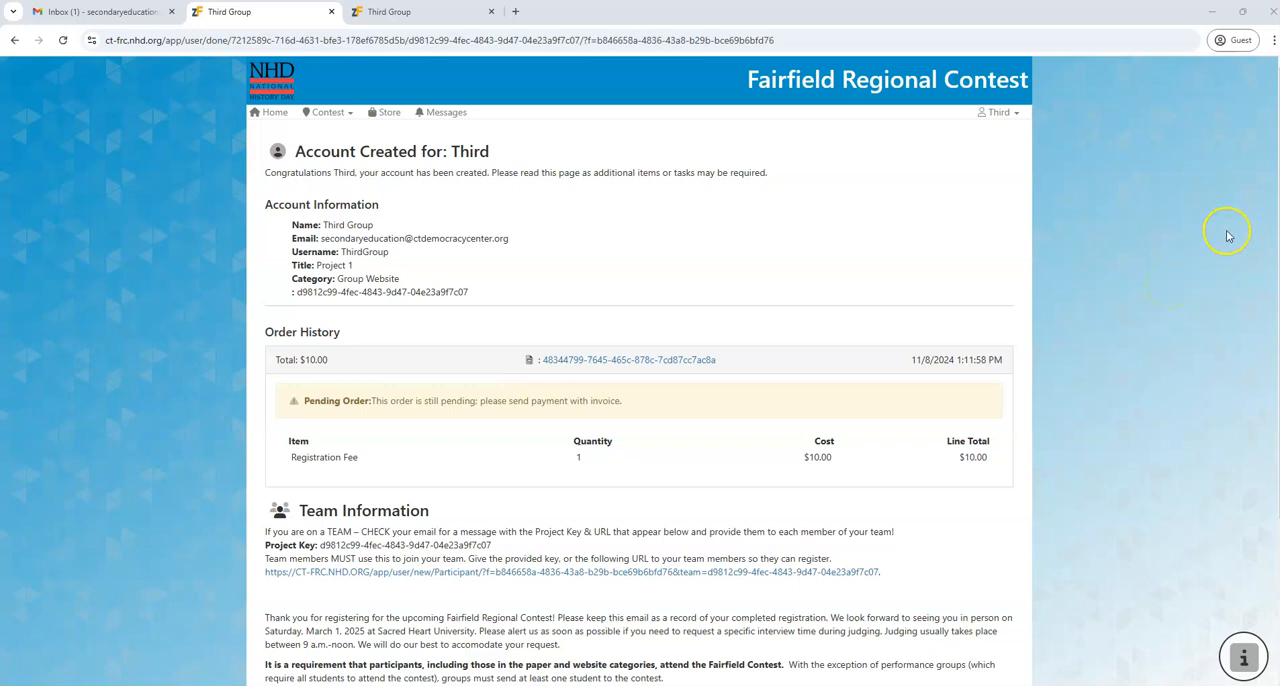
pyautogui.moveTo(1176, 226)
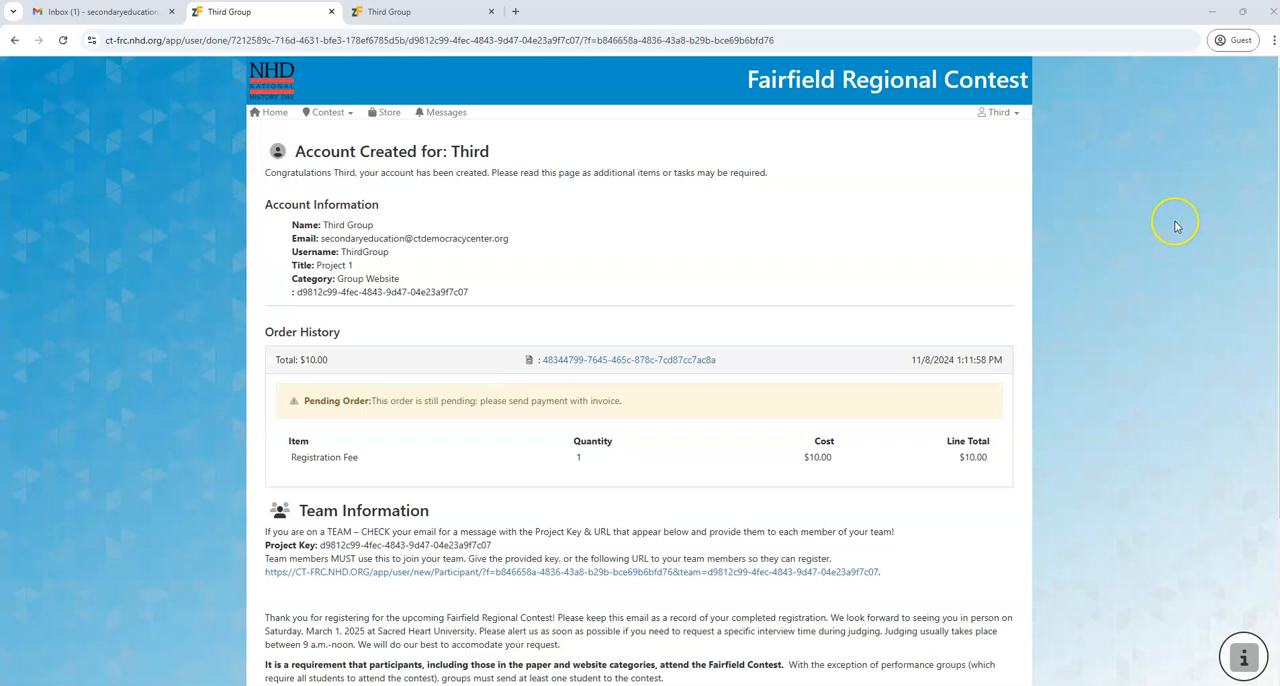
pyautogui.moveTo(1176, 226)
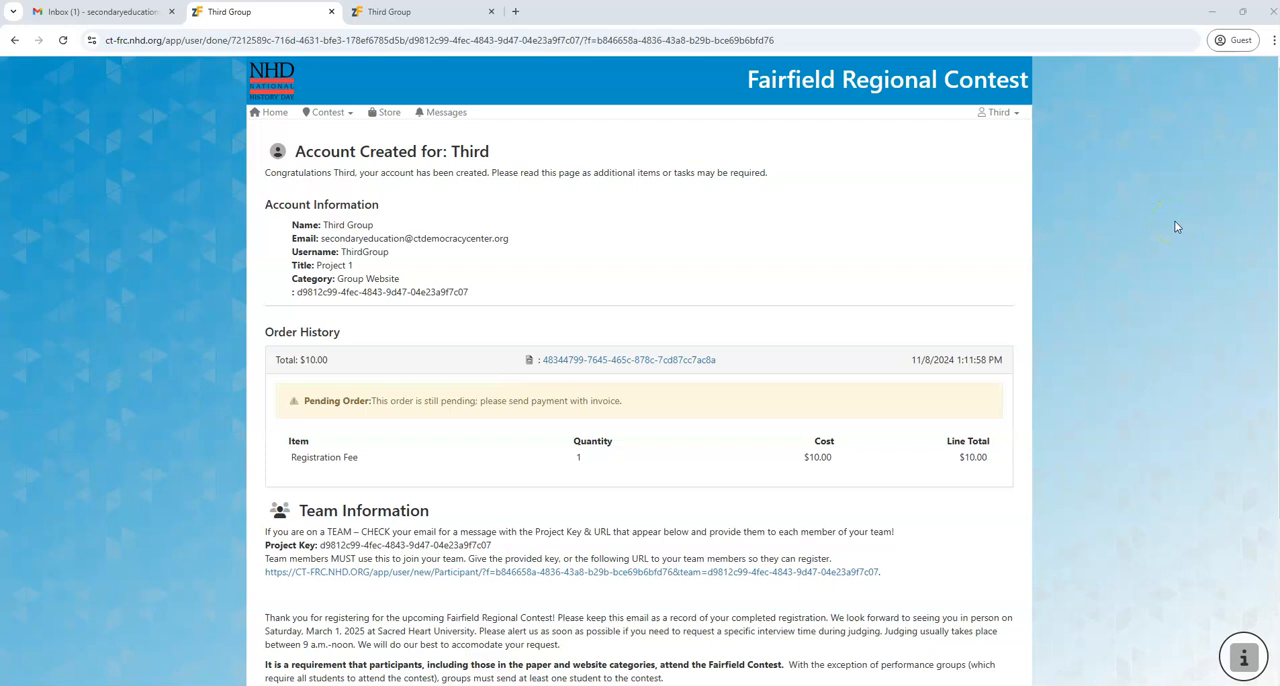
pyautogui.moveTo(1168, 248)
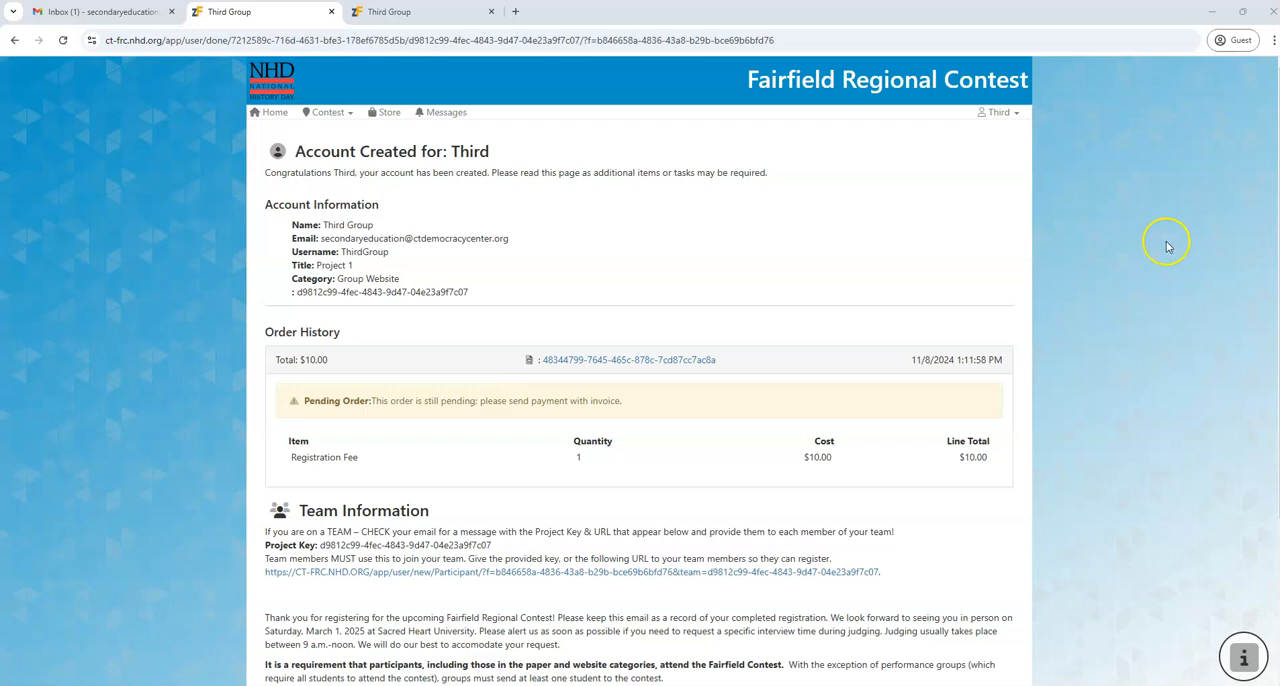
pyautogui.moveTo(1122, 270)
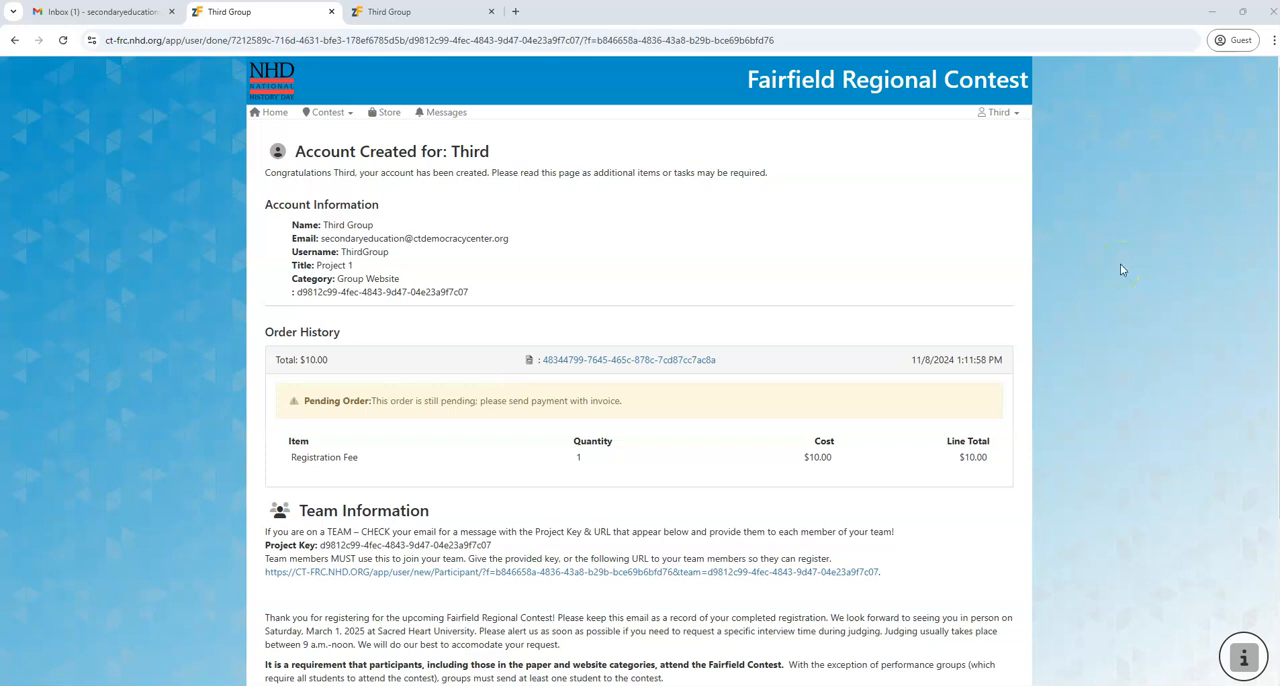
pyautogui.moveTo(1148, 304)
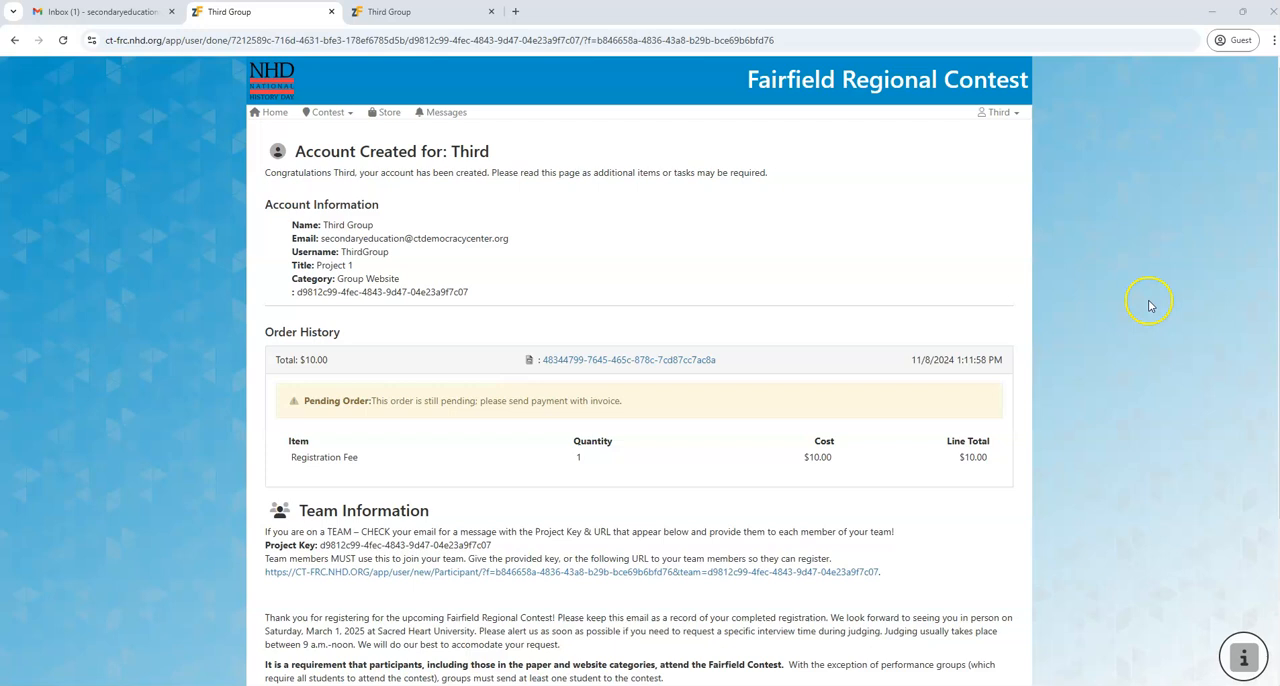
pyautogui.moveTo(1164, 280)
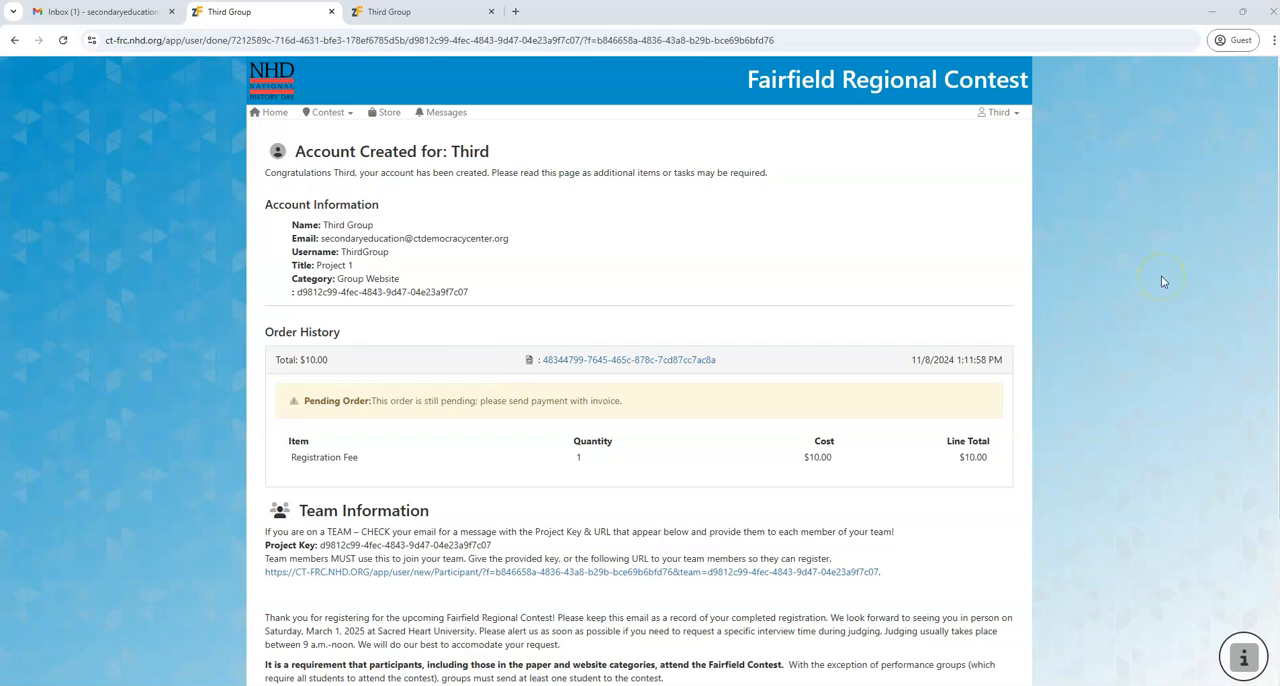
pyautogui.moveTo(1204, 266)
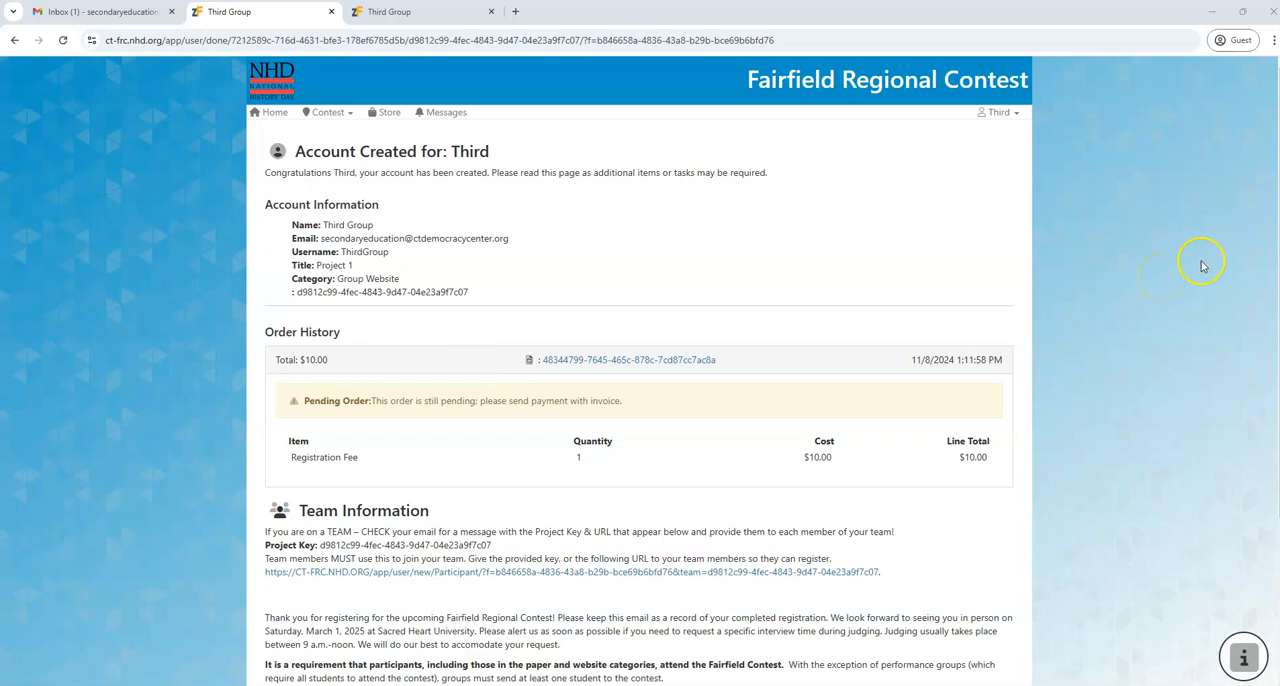
pyautogui.moveTo(1184, 304)
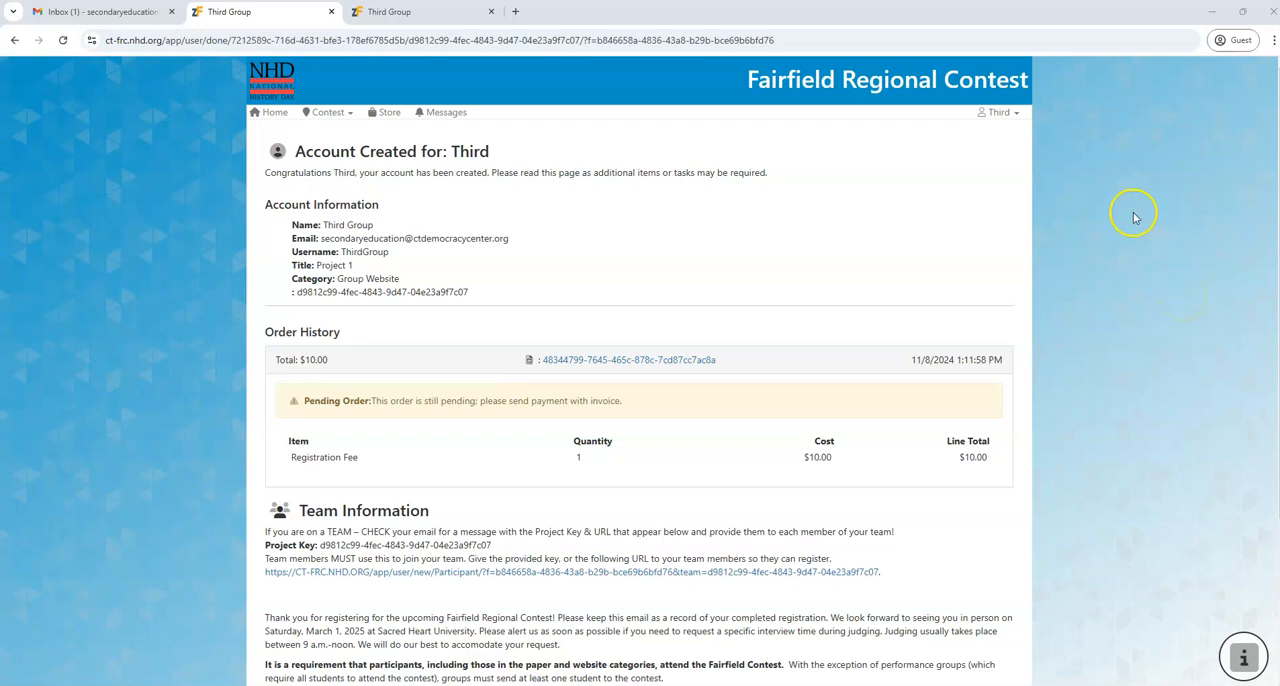
pyautogui.moveTo(1138, 252)
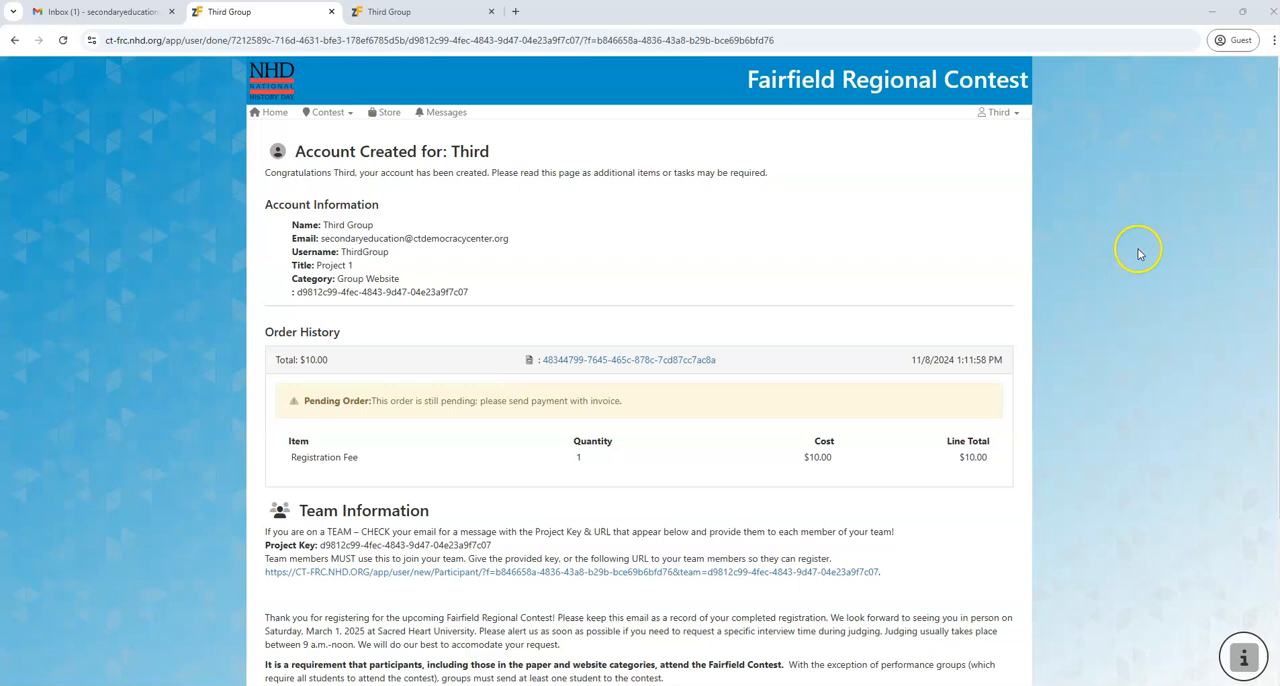
# Scroll the Third Group confirmation page to the Team Information section with Project Key and join URL.
pyautogui.scroll(-3)
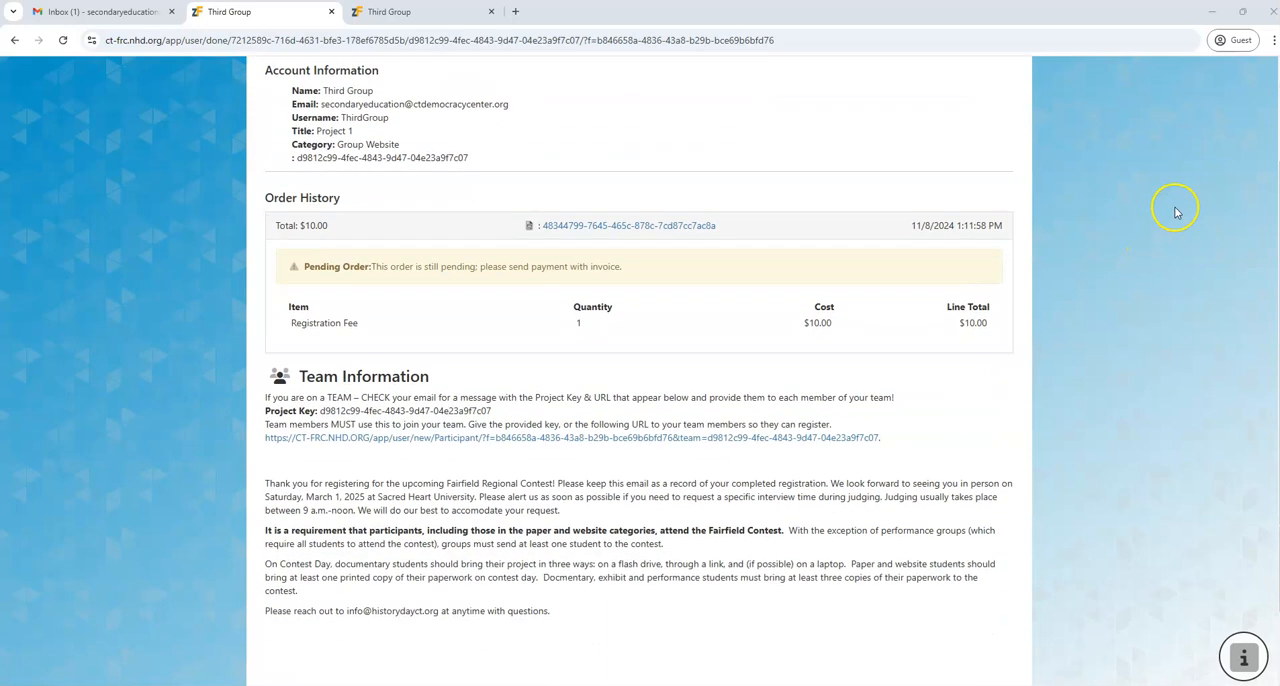
pyautogui.scroll(-3)
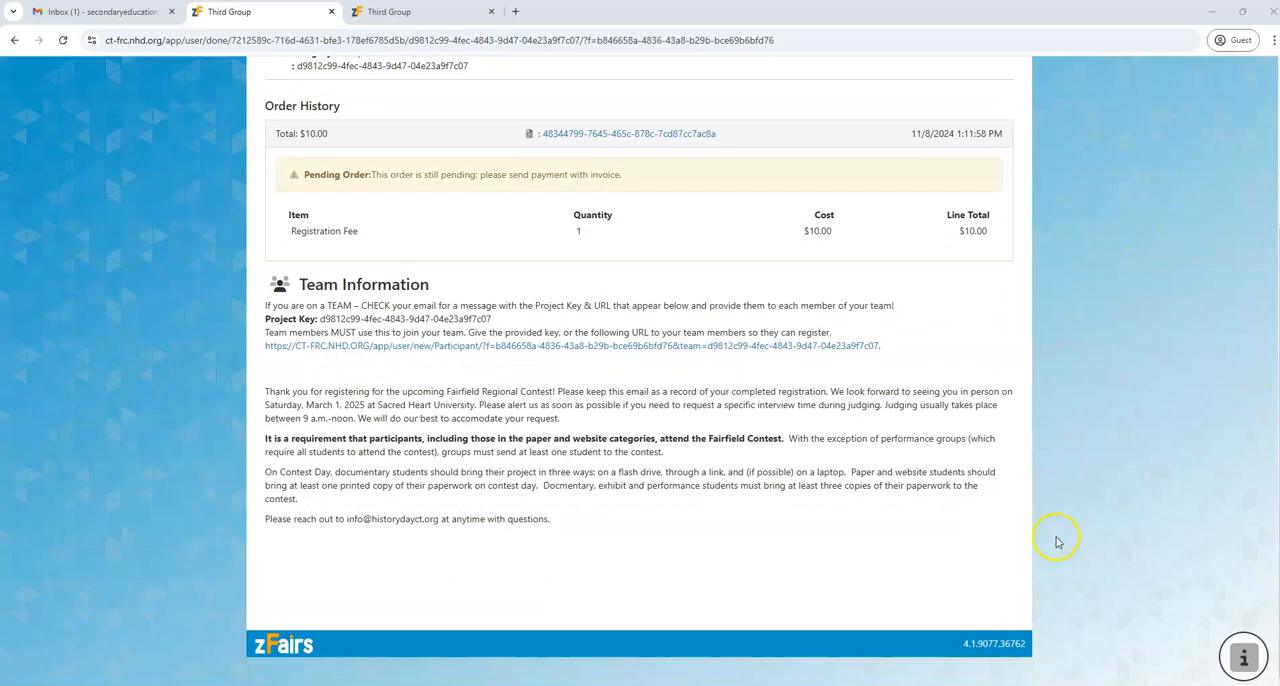
pyautogui.scroll(3)
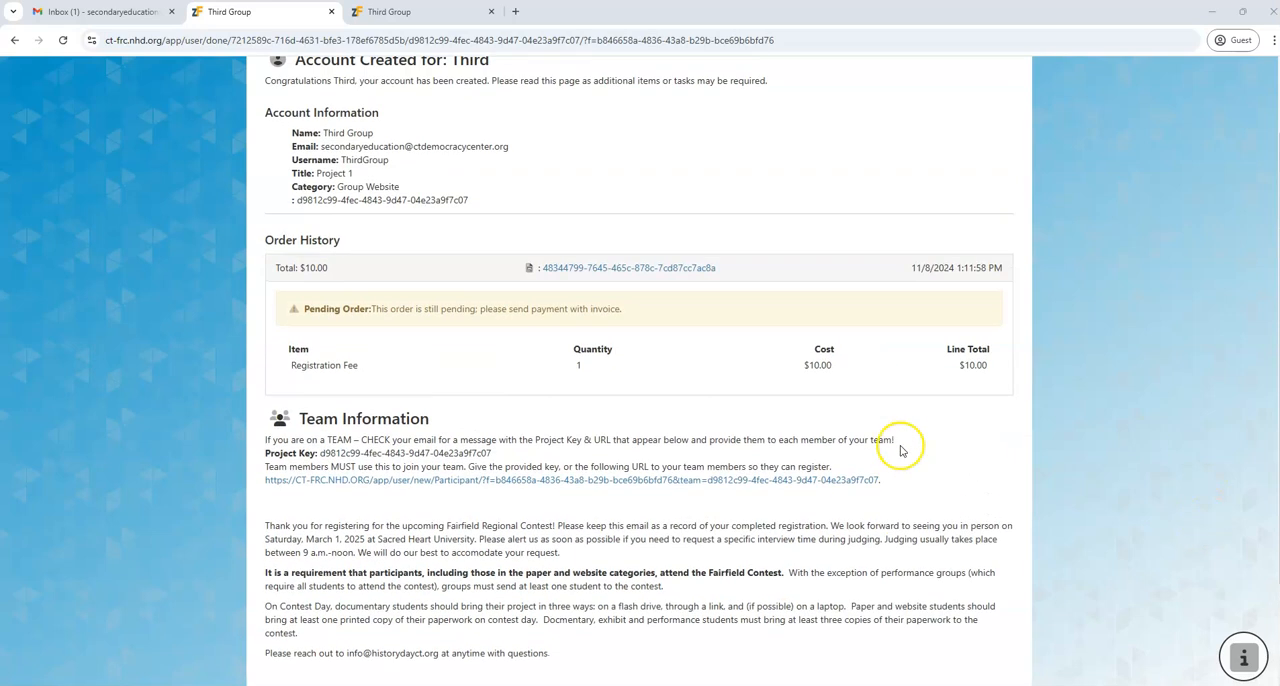
pyautogui.scroll(3)
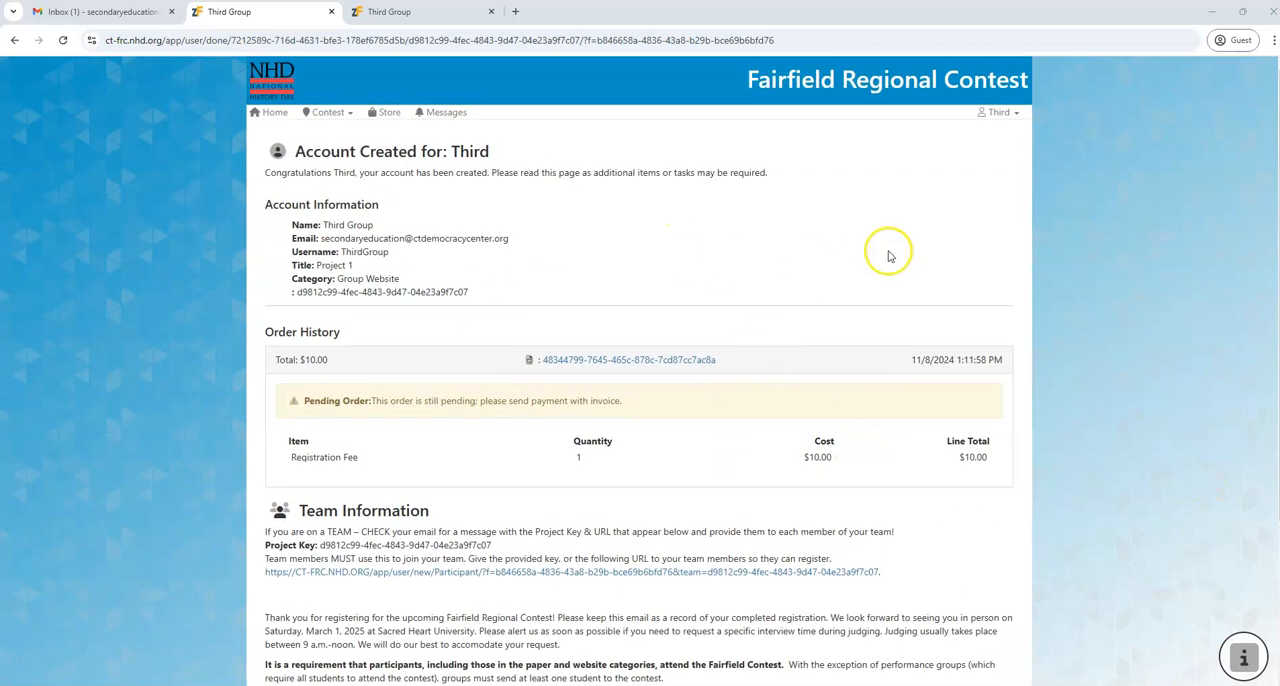
pyautogui.moveTo(398, 204)
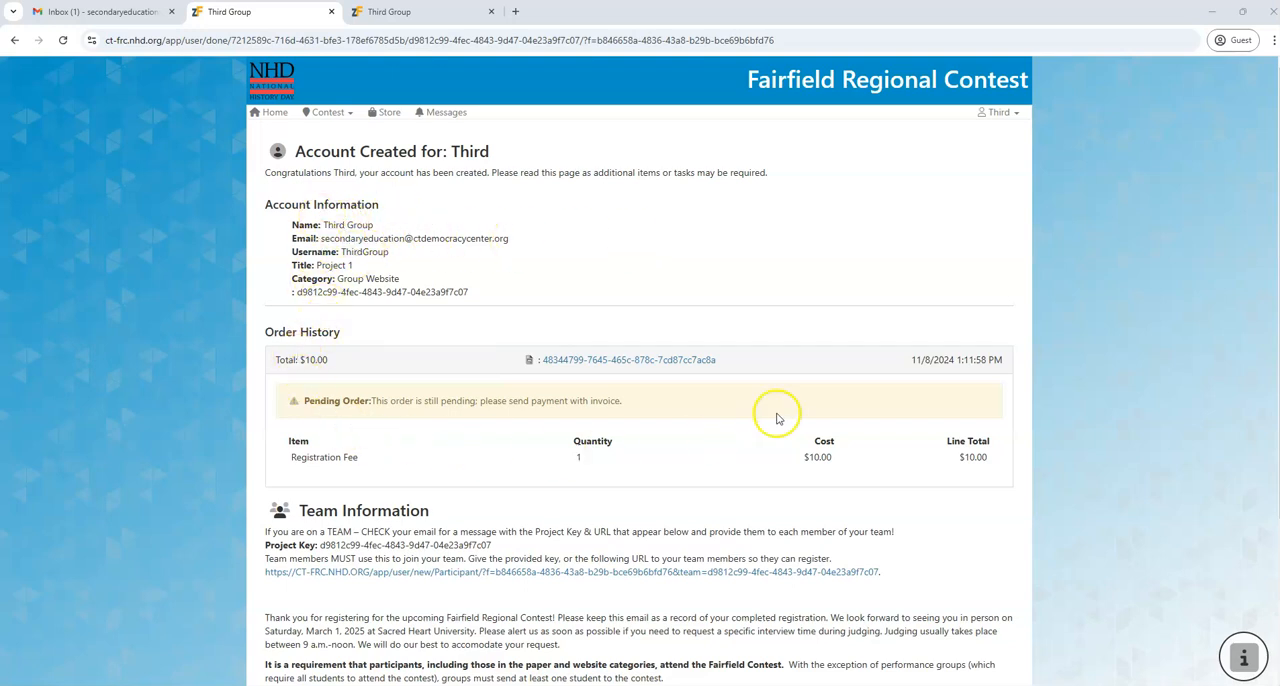
pyautogui.moveTo(378, 448)
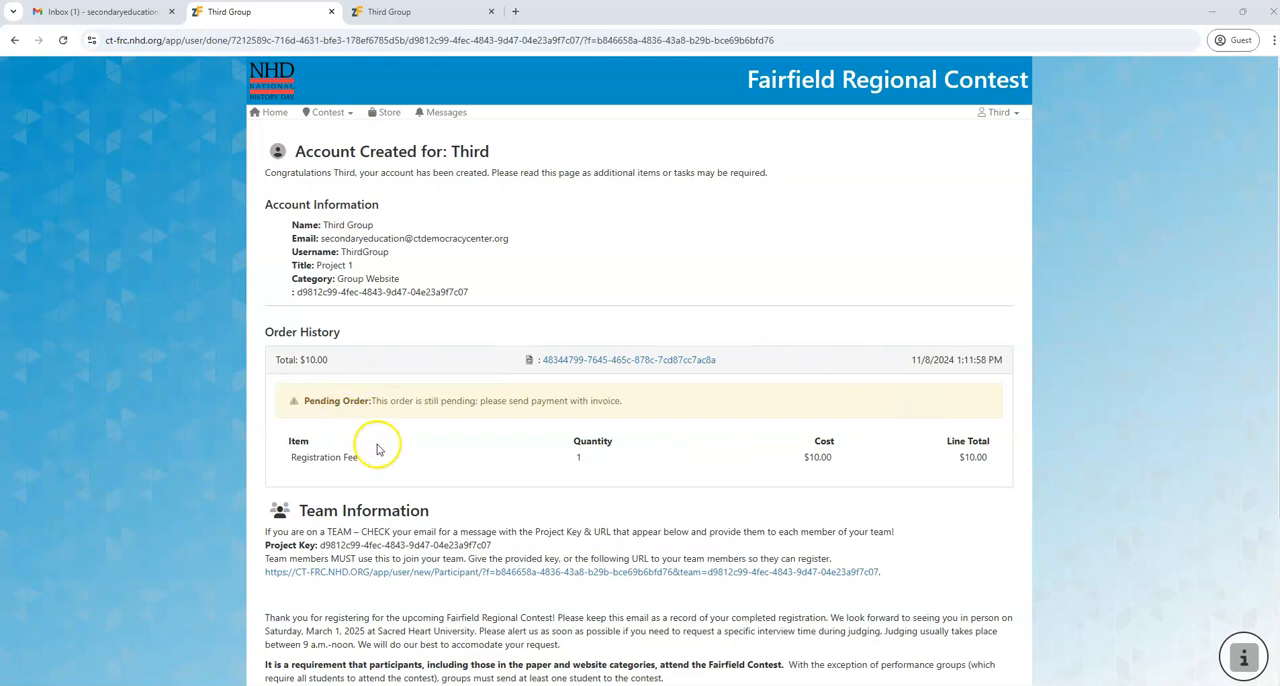
pyautogui.scroll(-3)
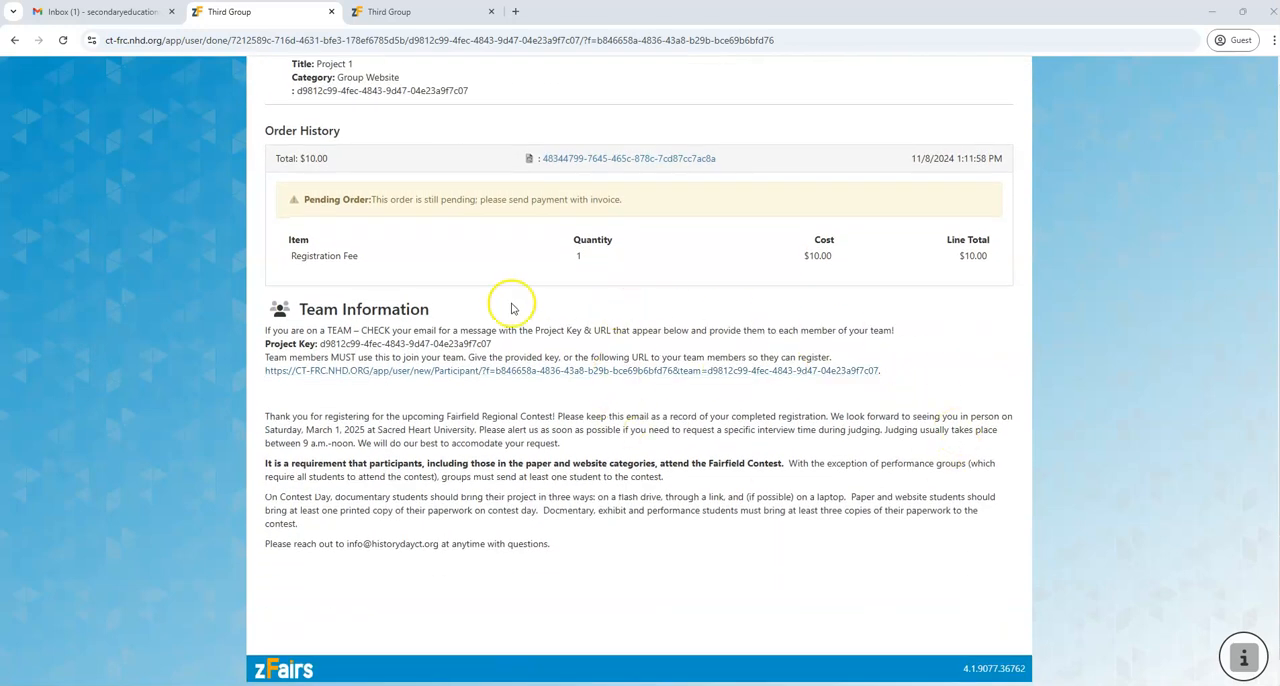
pyautogui.moveTo(928, 336)
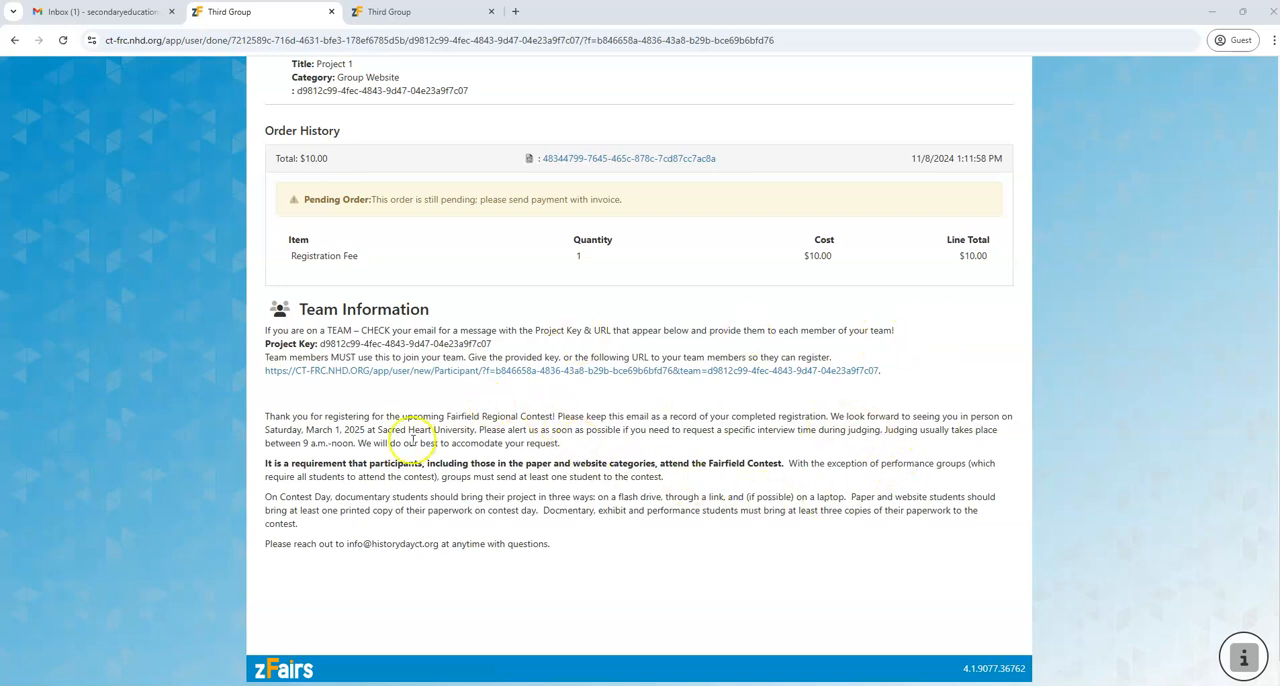
pyautogui.moveTo(240, 350)
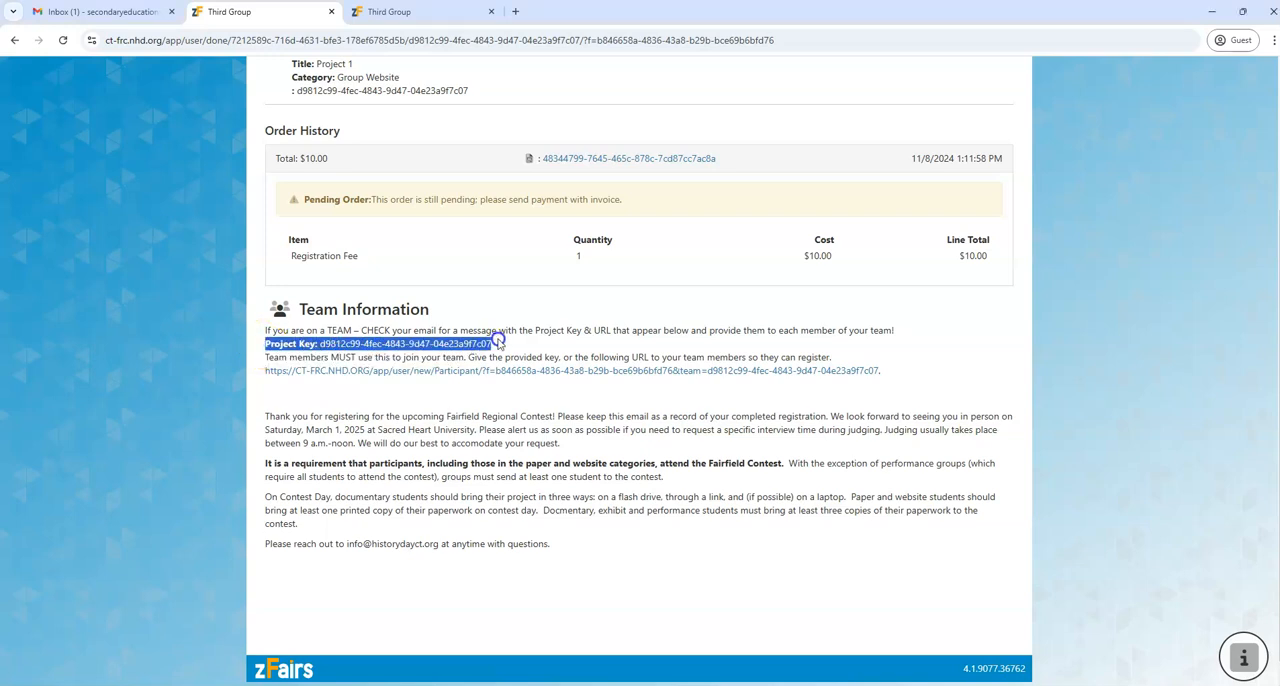
pyautogui.moveTo(490, 344); pyautogui.dragTo(880, 370)
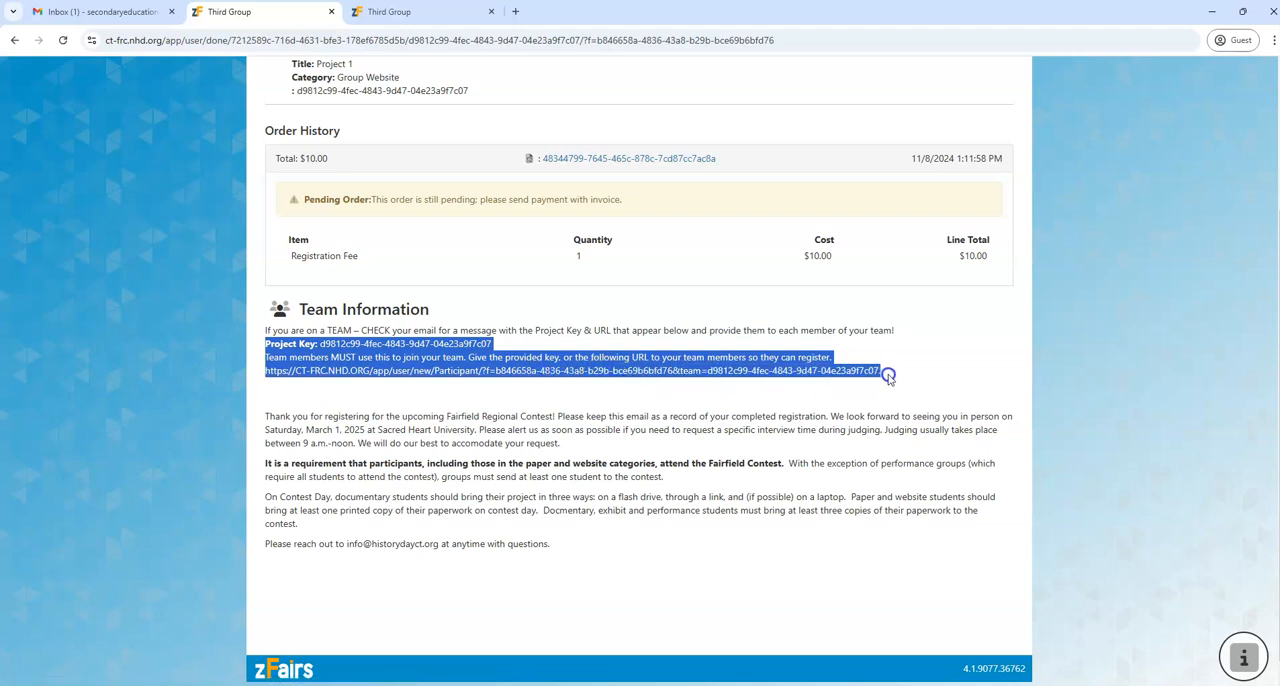
pyautogui.moveTo(968, 362)
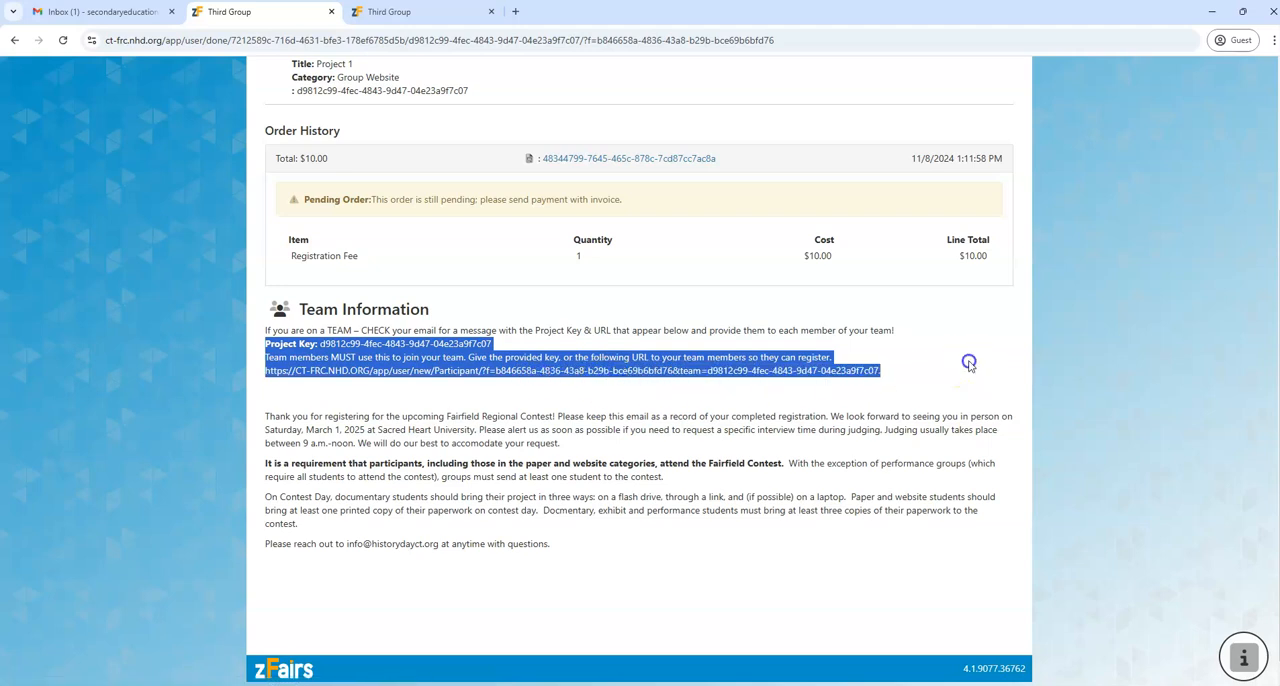
pyautogui.click(968, 362)
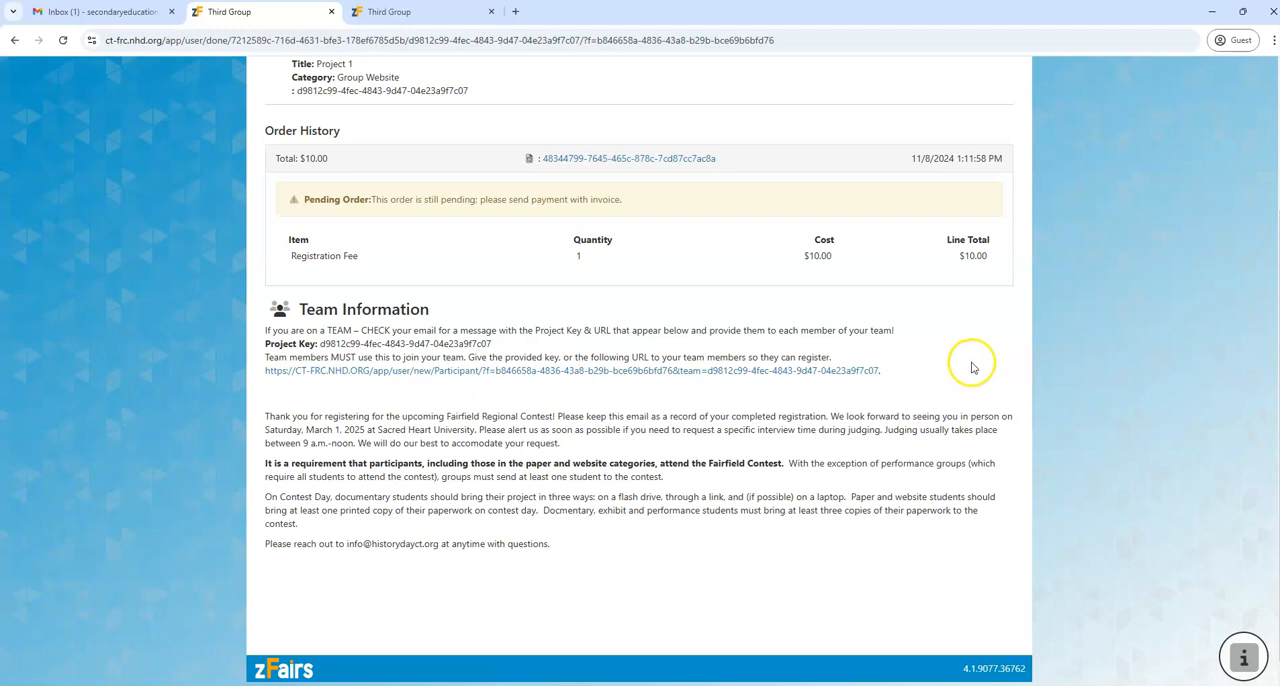
pyautogui.moveTo(996, 356)
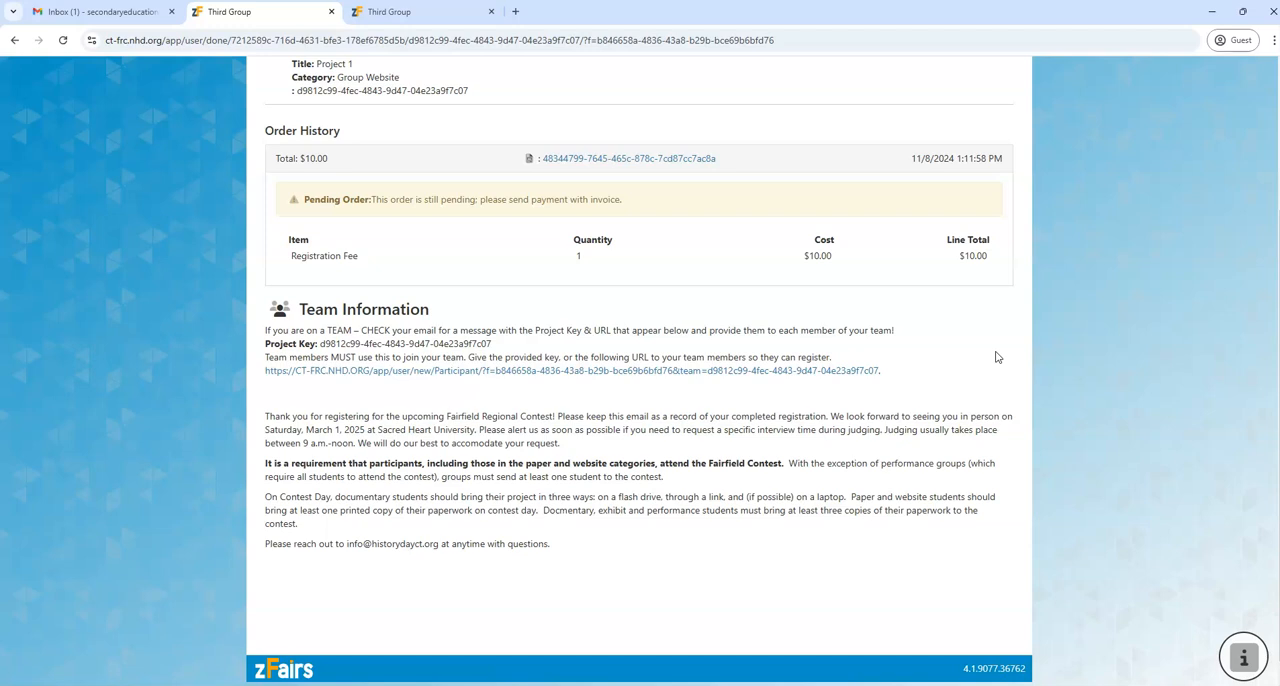
pyautogui.moveTo(1130, 336)
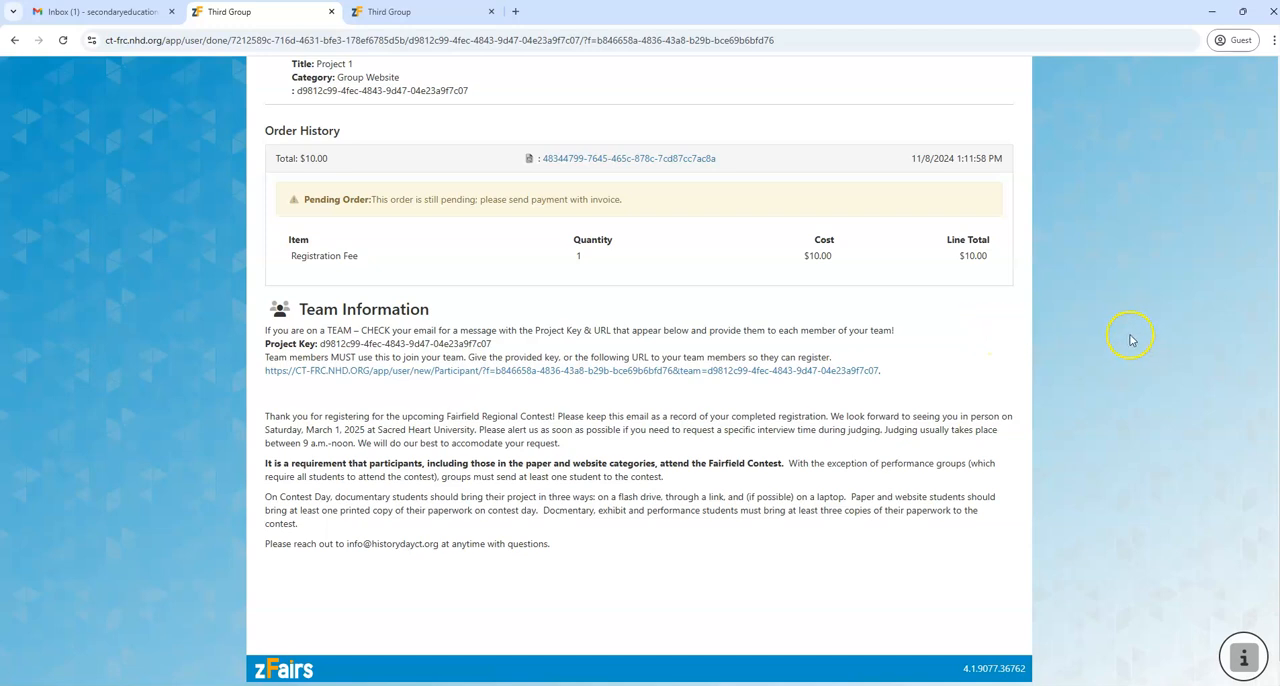
pyautogui.moveTo(1016, 192)
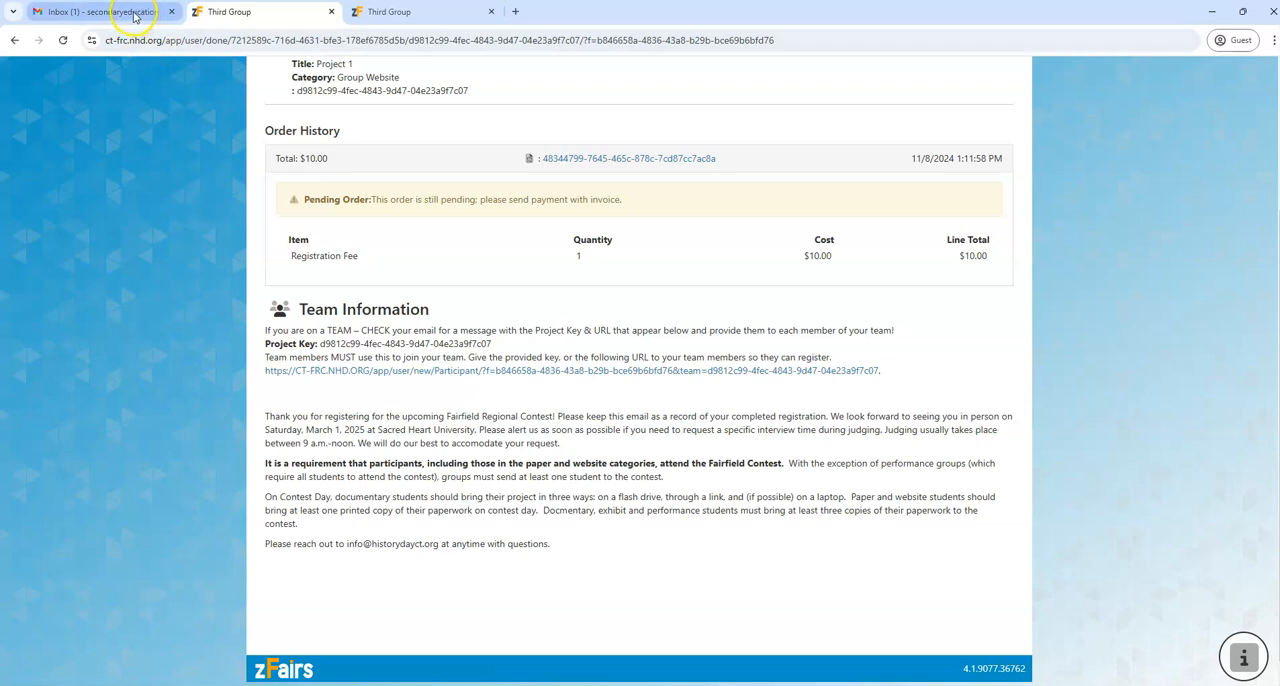
# Show the share-link section of the zFairs Registration Complete email in the Gmail inbox.
pyautogui.click(100, 12)
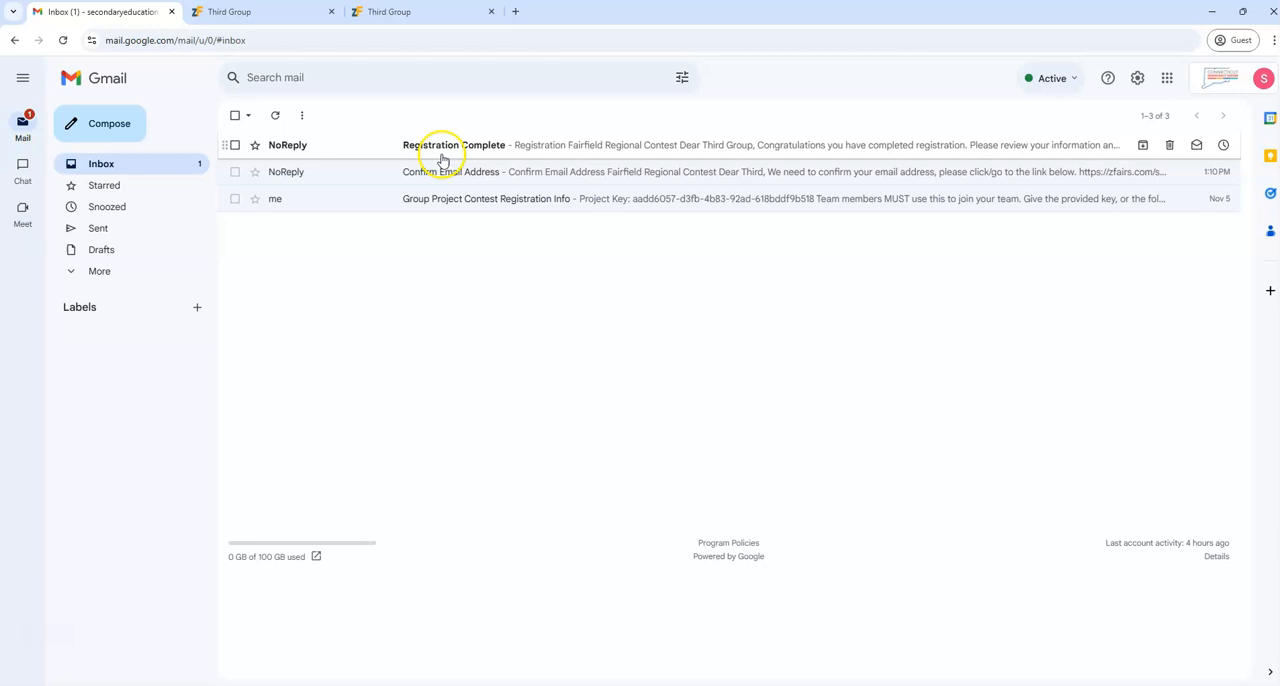
pyautogui.moveTo(324, 152)
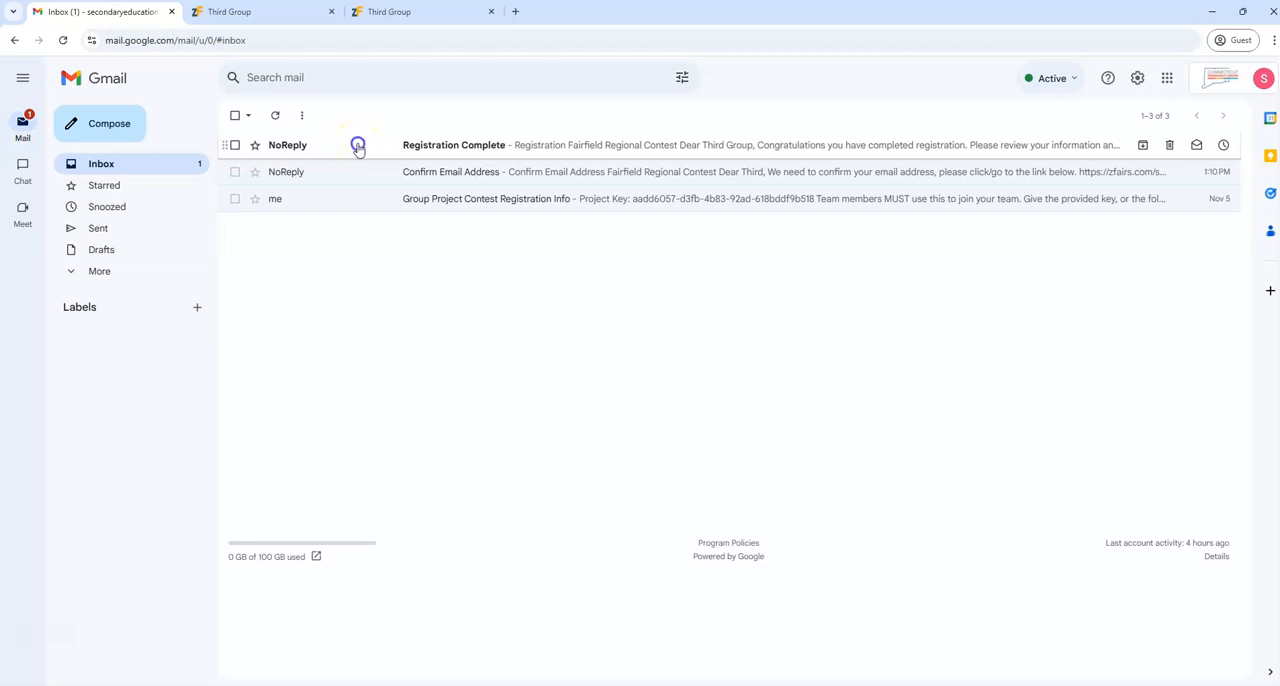
pyautogui.click(454, 144)
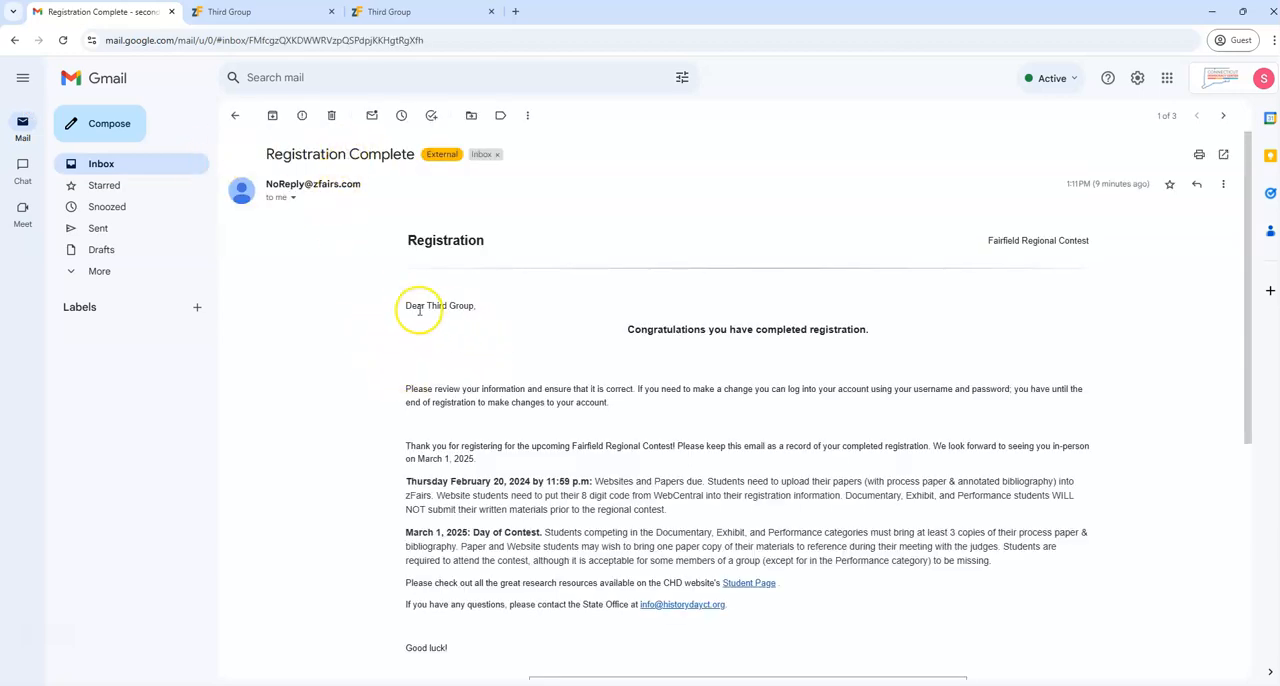
pyautogui.scroll(-3)
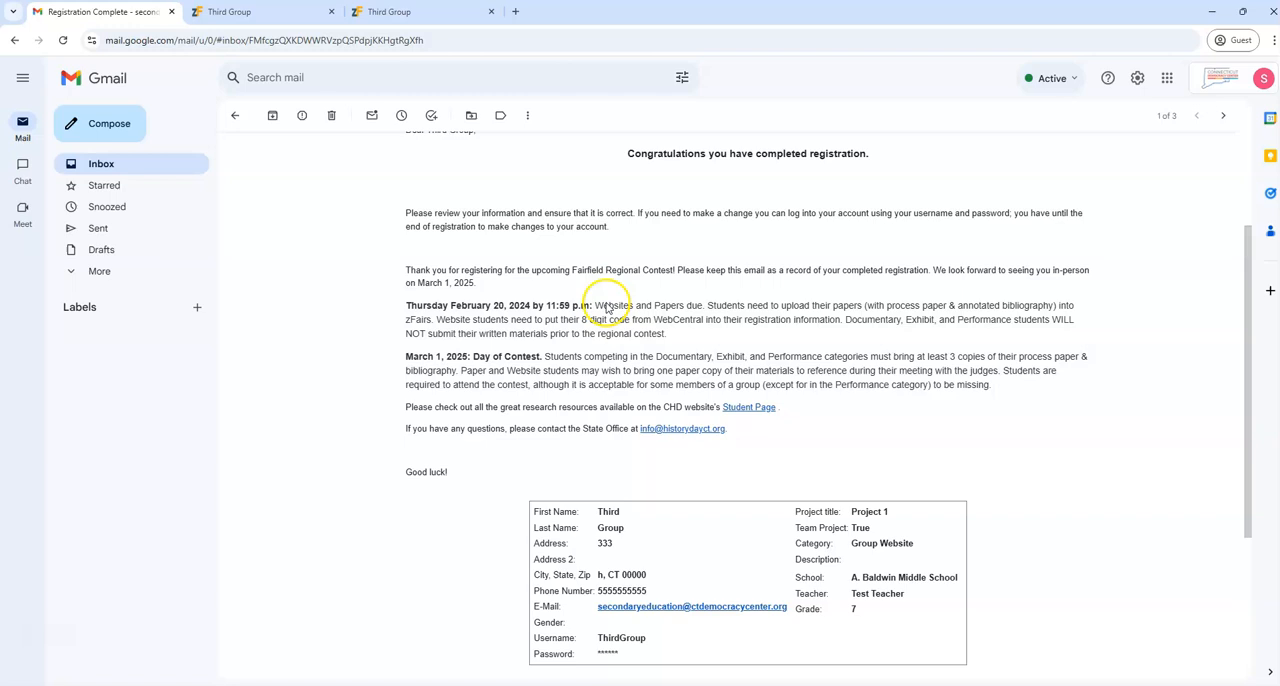
pyautogui.scroll(-3)
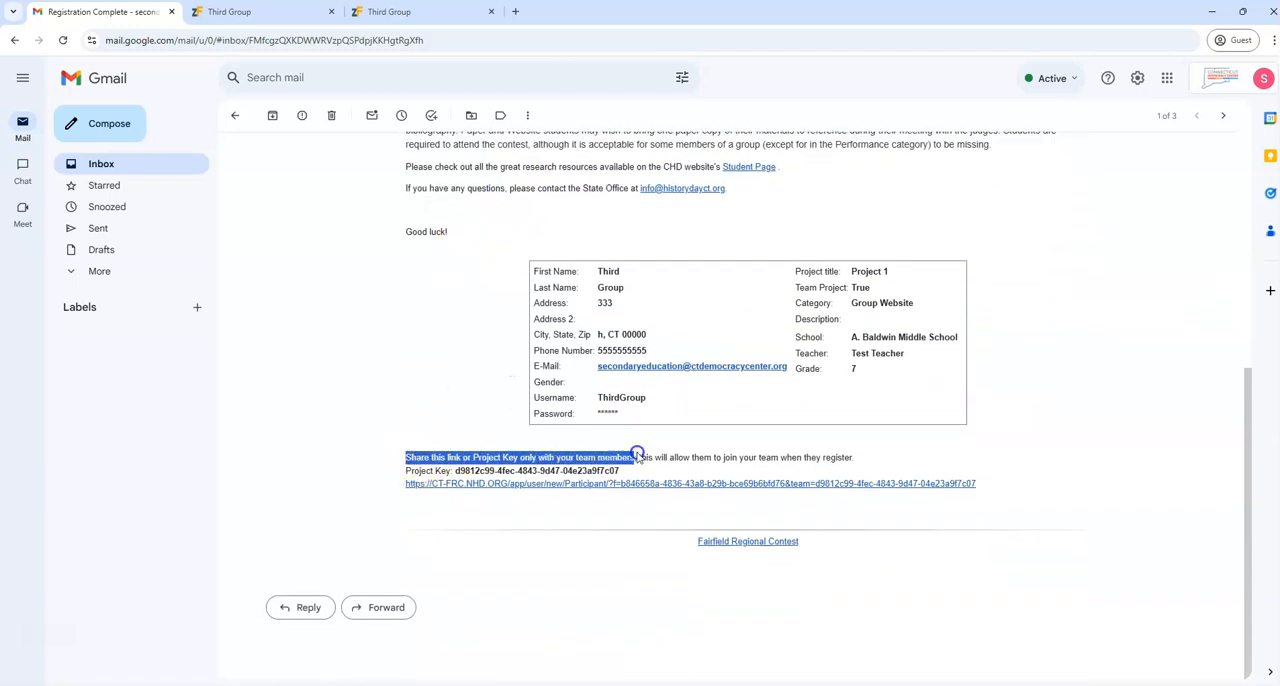
# Copy the project key and team join link and paste them into a new Gmail message body.
pyautogui.moveTo(636, 456); pyautogui.dragTo(984, 484)
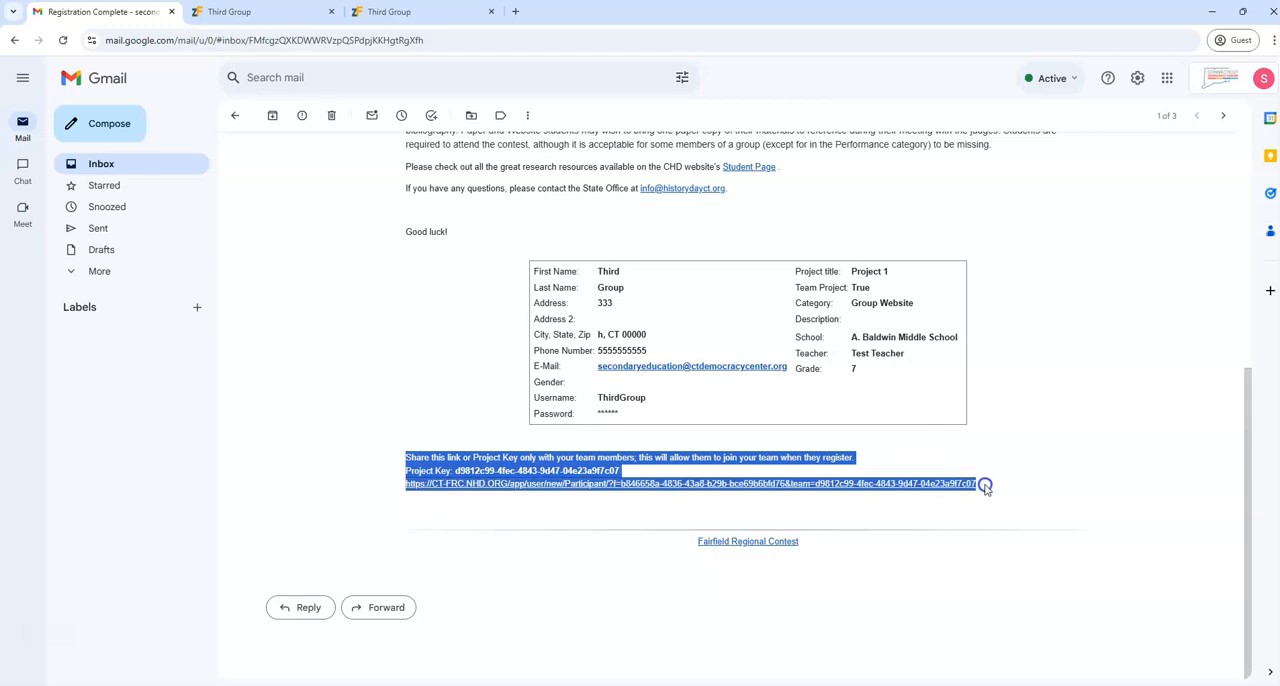
pyautogui.rightClick(436, 470)
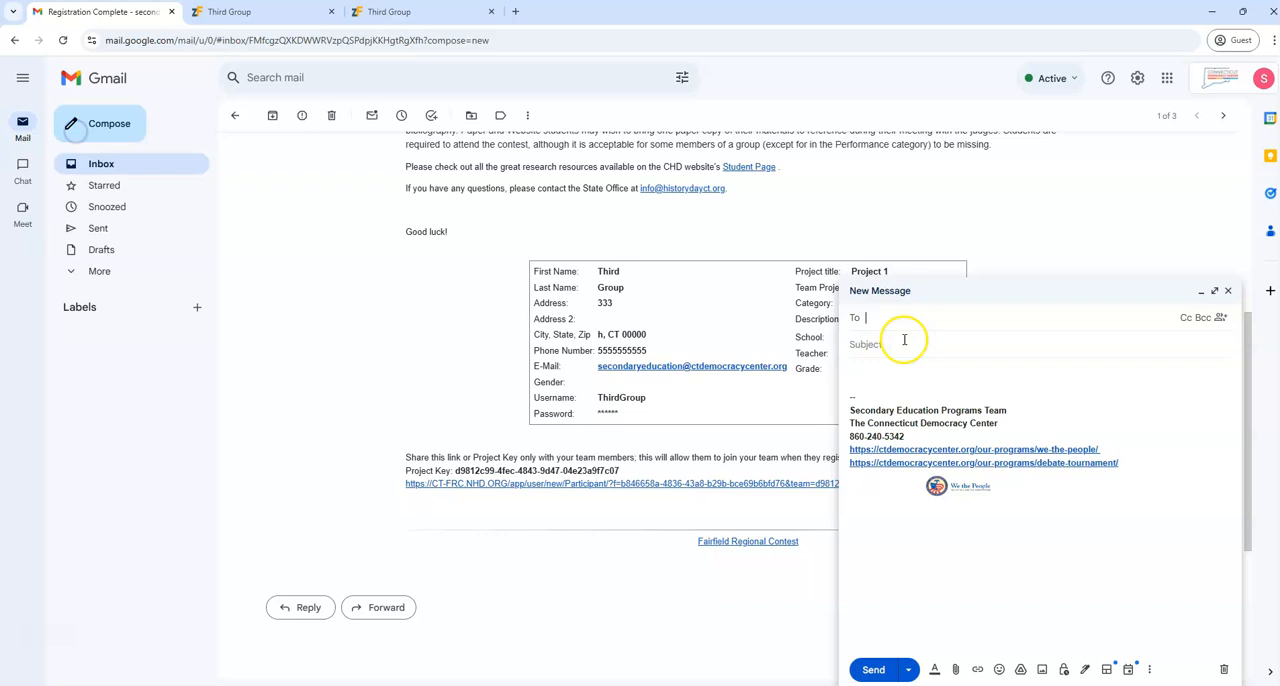
pyautogui.rightClick(848, 372)
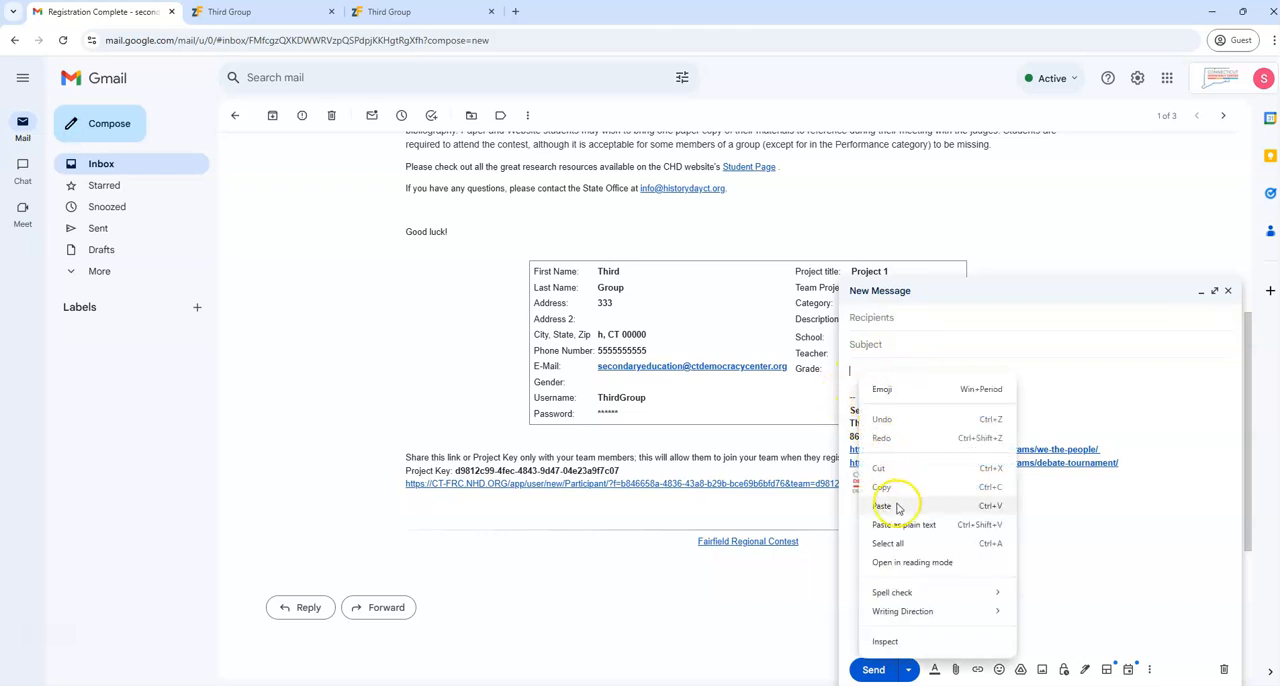
pyautogui.click(882, 504)
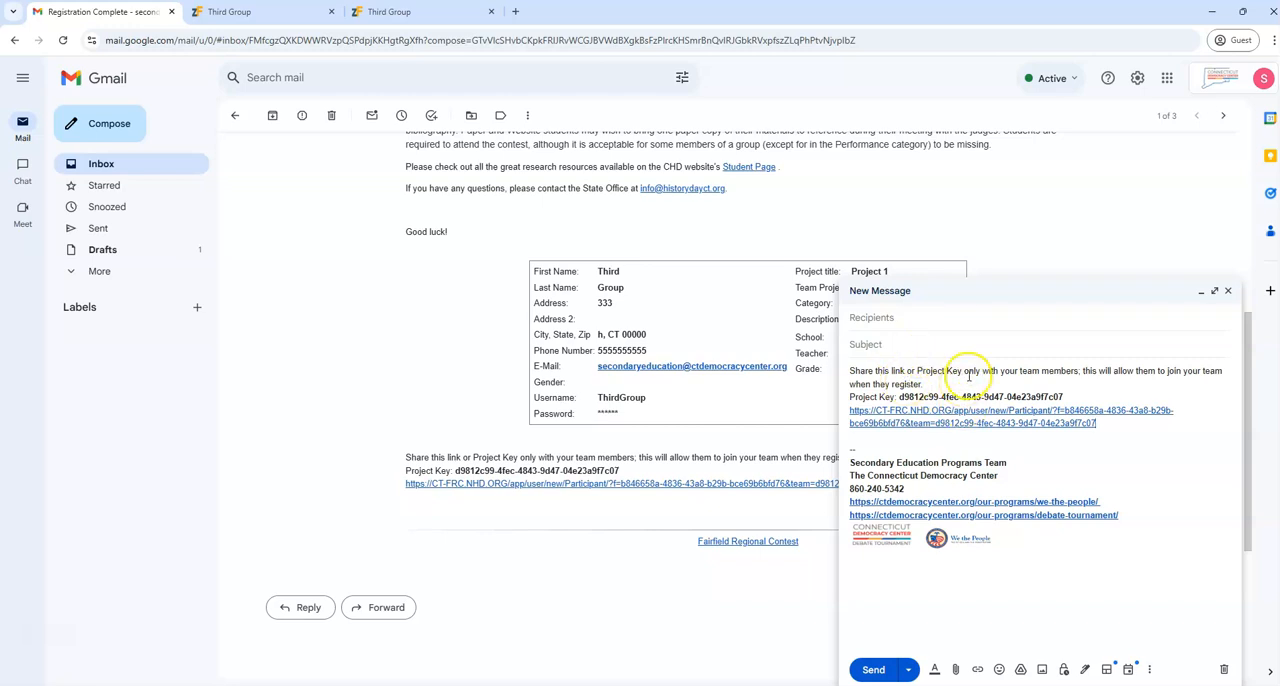
pyautogui.moveTo(836, 220)
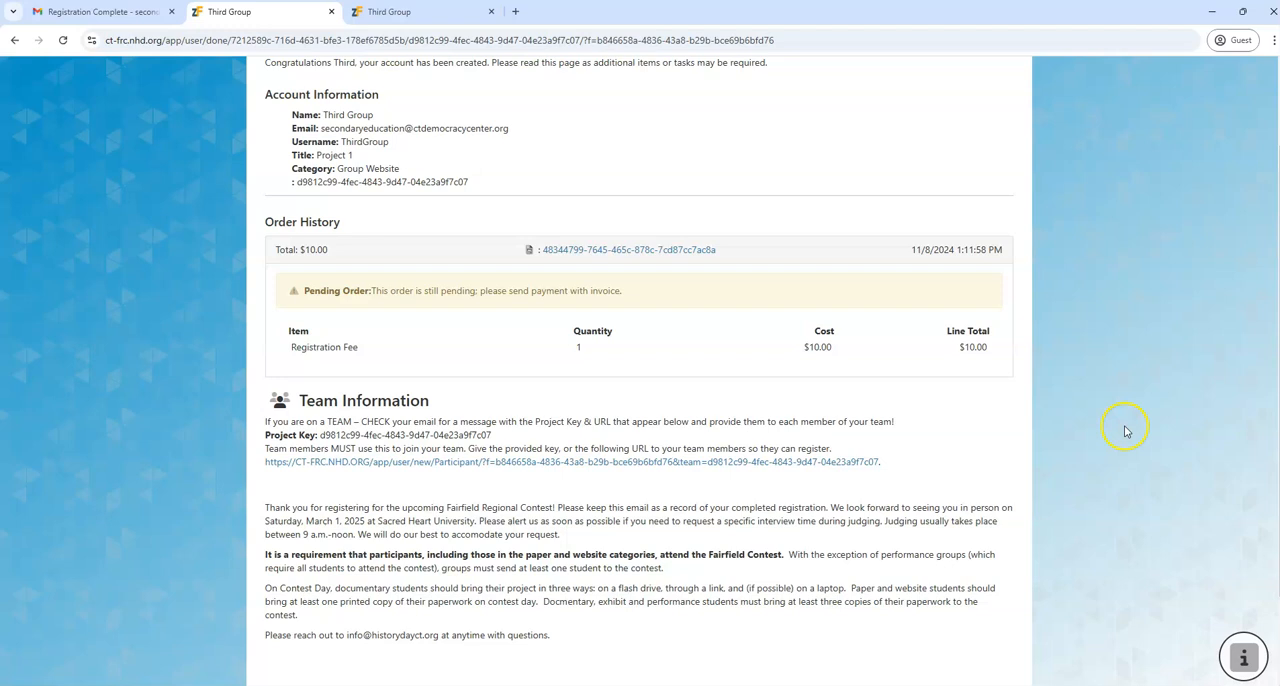
pyautogui.scroll(3)
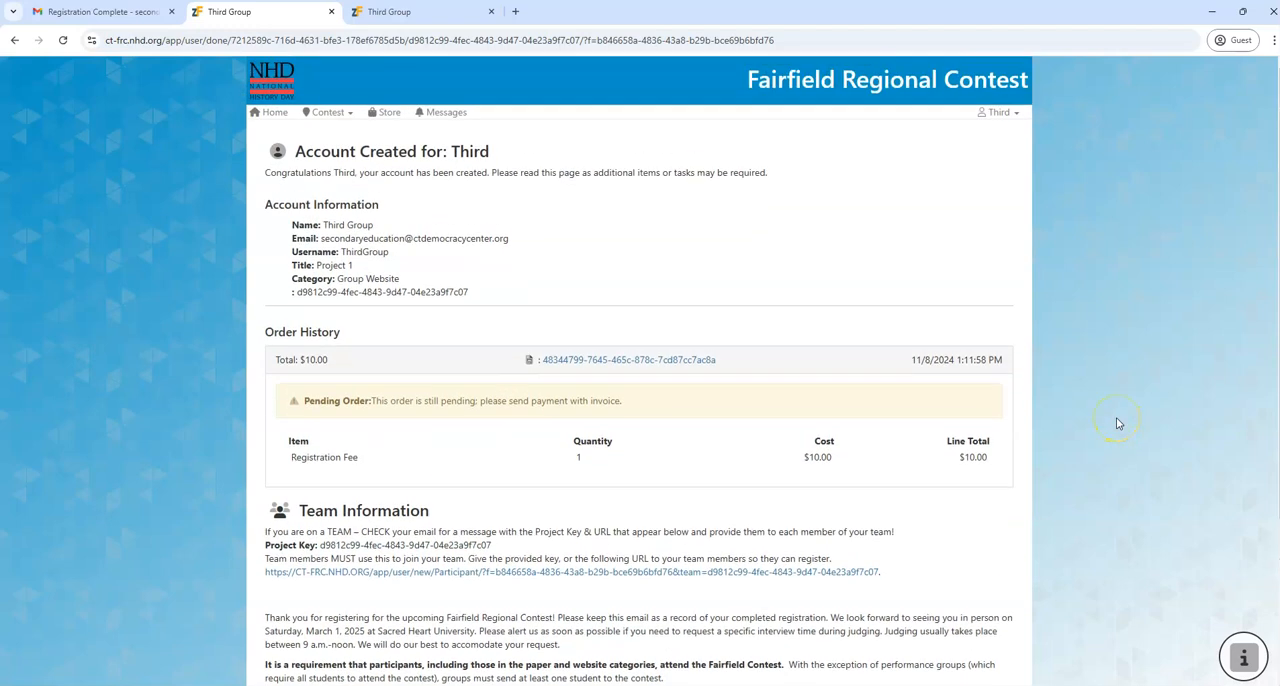
pyautogui.moveTo(1112, 396)
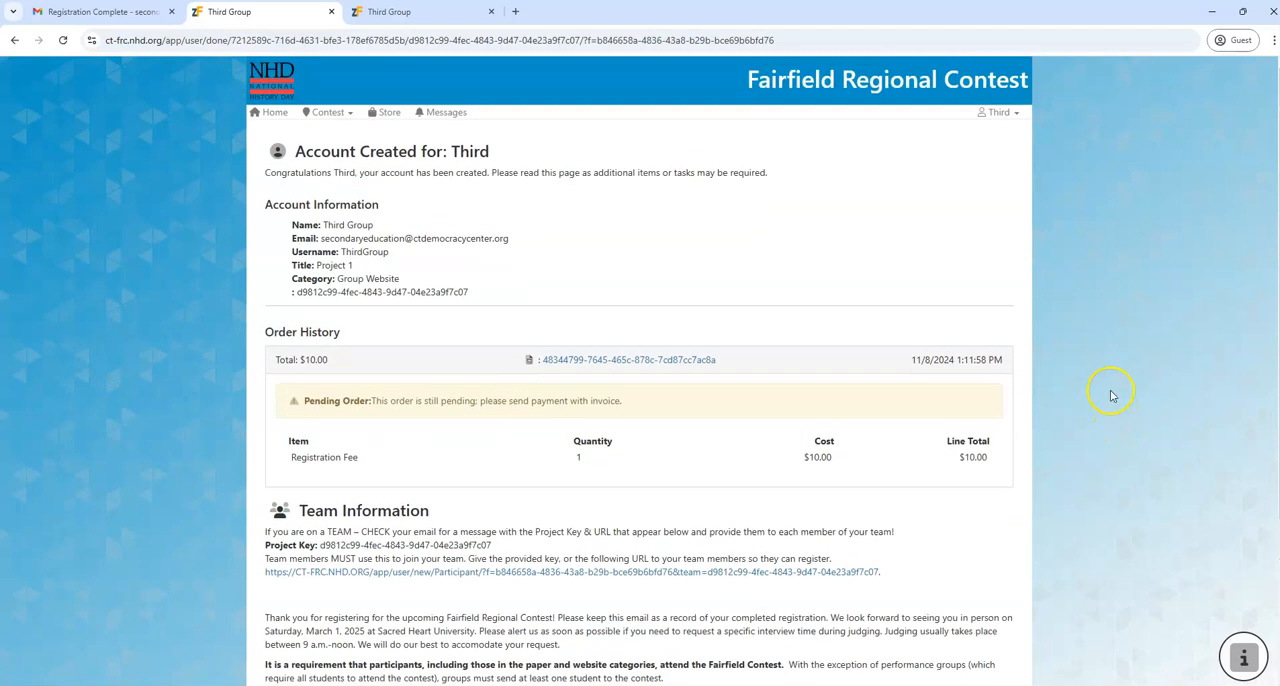
pyautogui.moveTo(1136, 330)
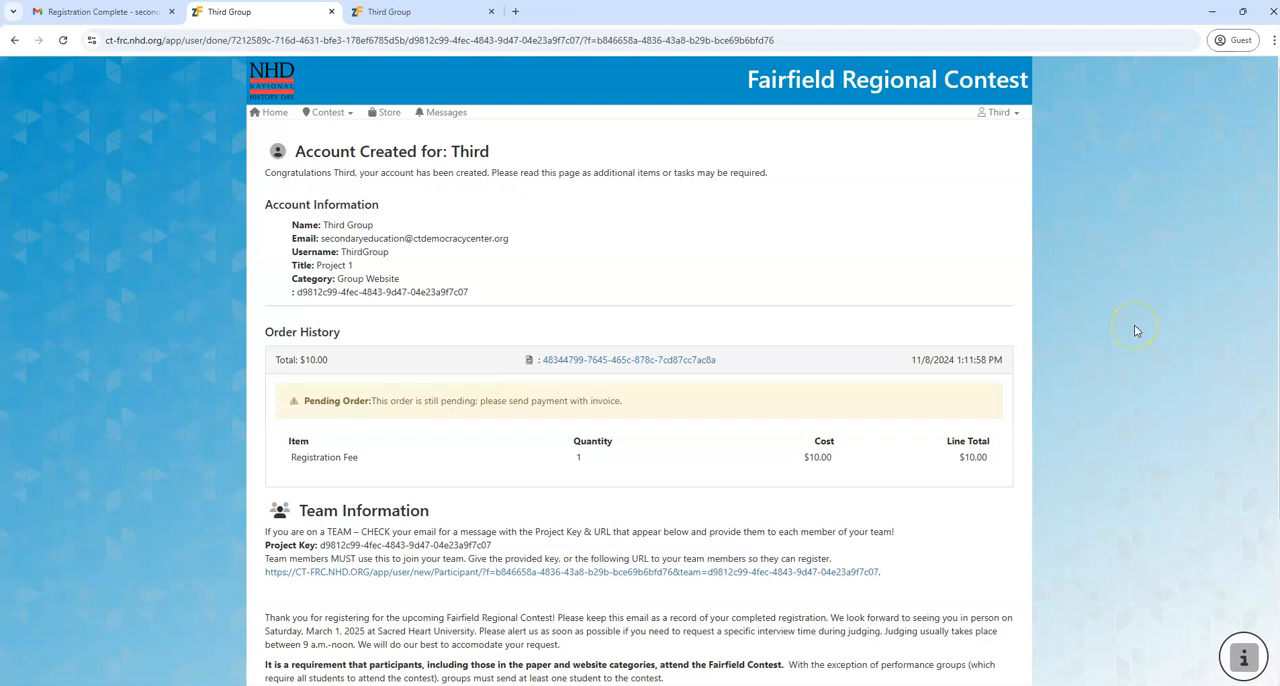
pyautogui.moveTo(1130, 288)
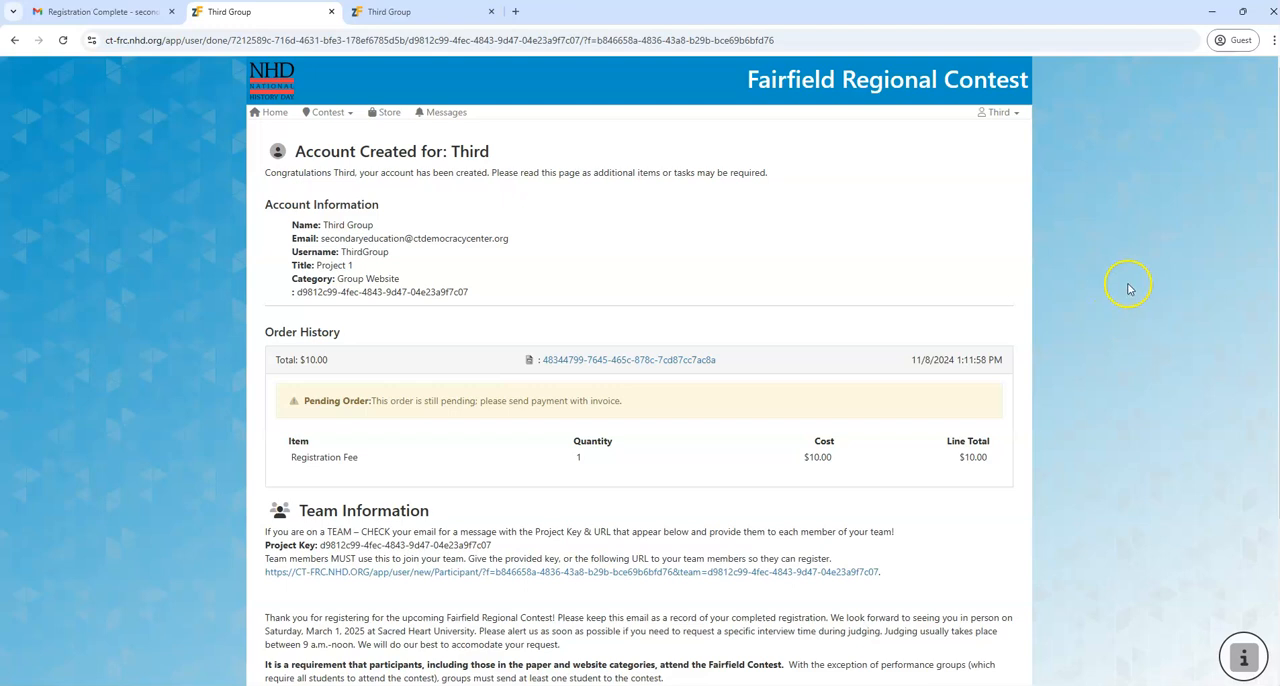
pyautogui.moveTo(1152, 278)
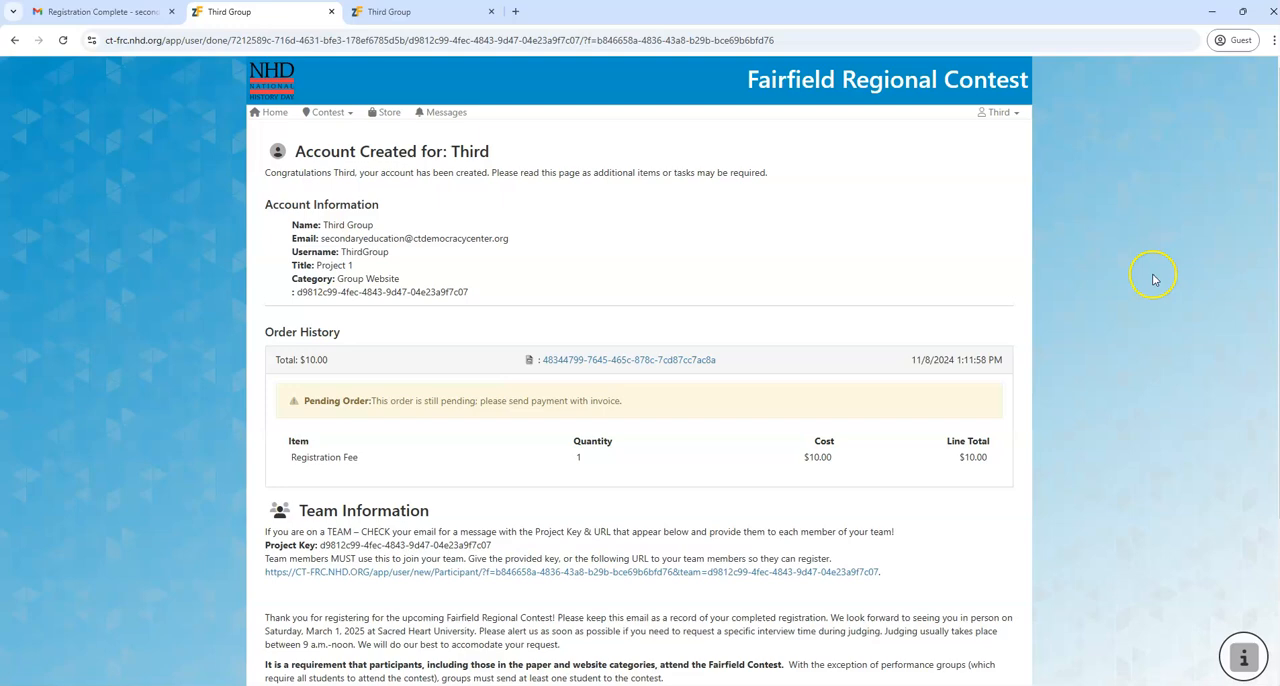
pyautogui.moveTo(88, 592)
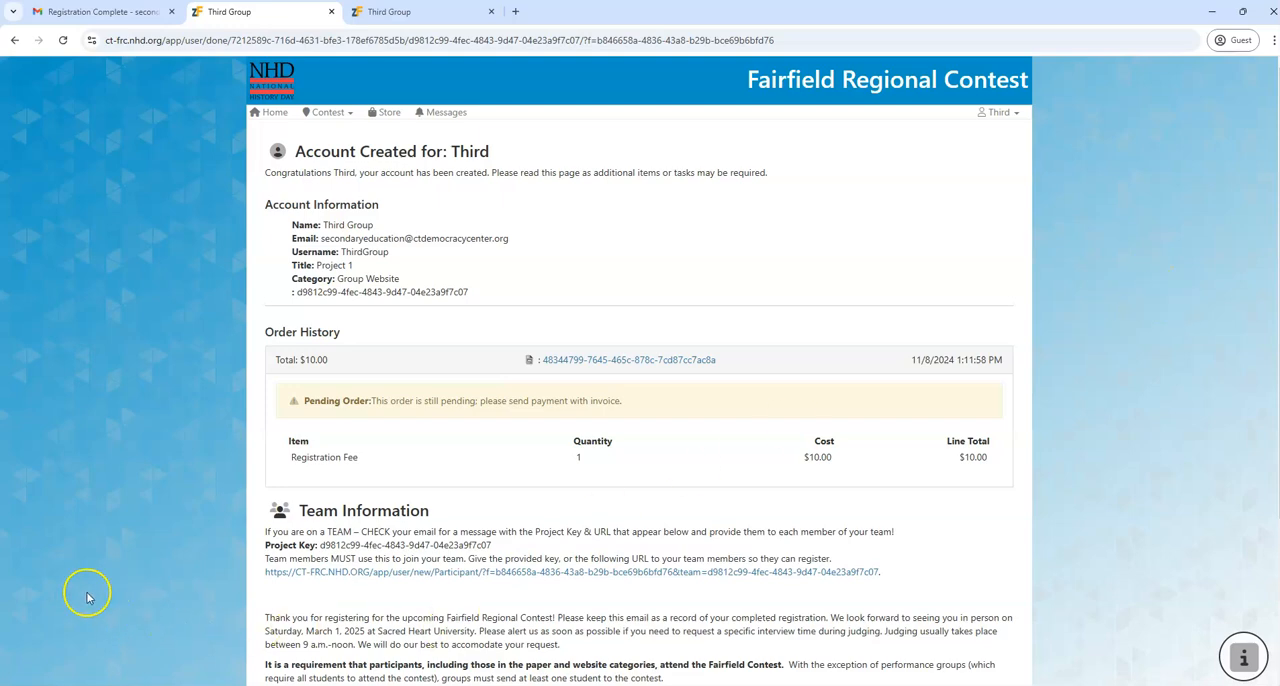